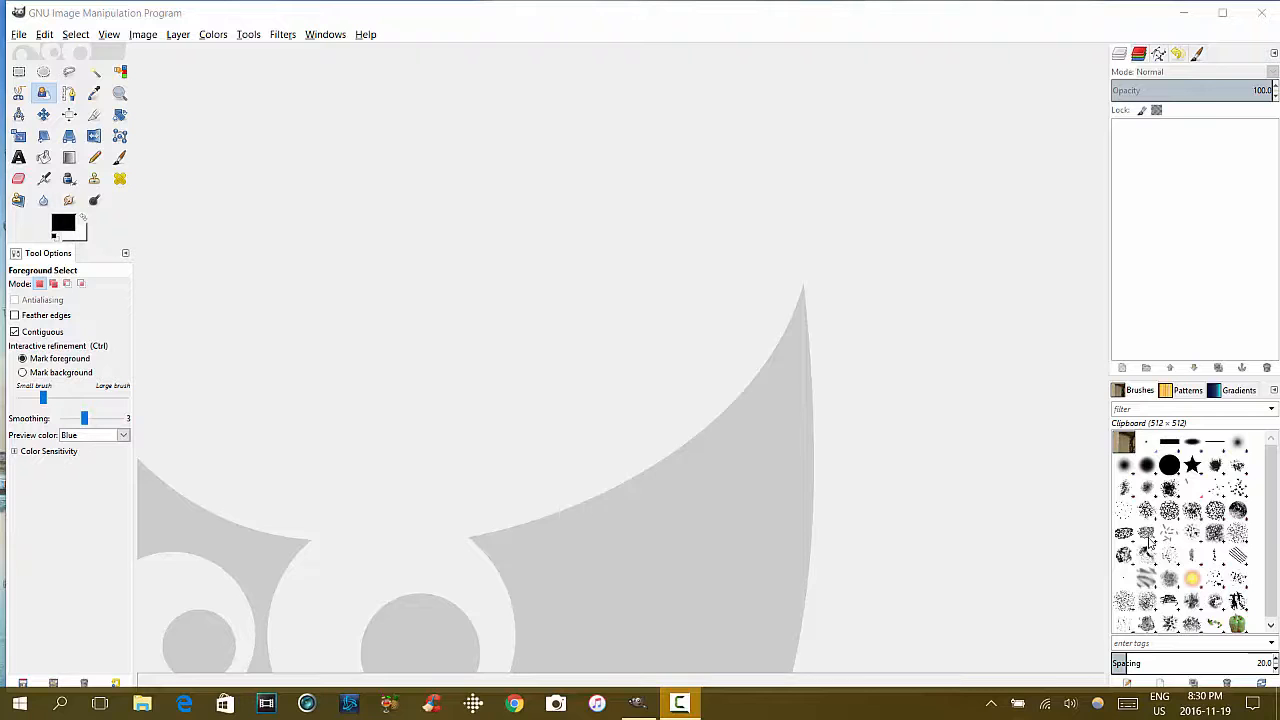
{"action": "mouse_move", "coordinate": [700, 76]}
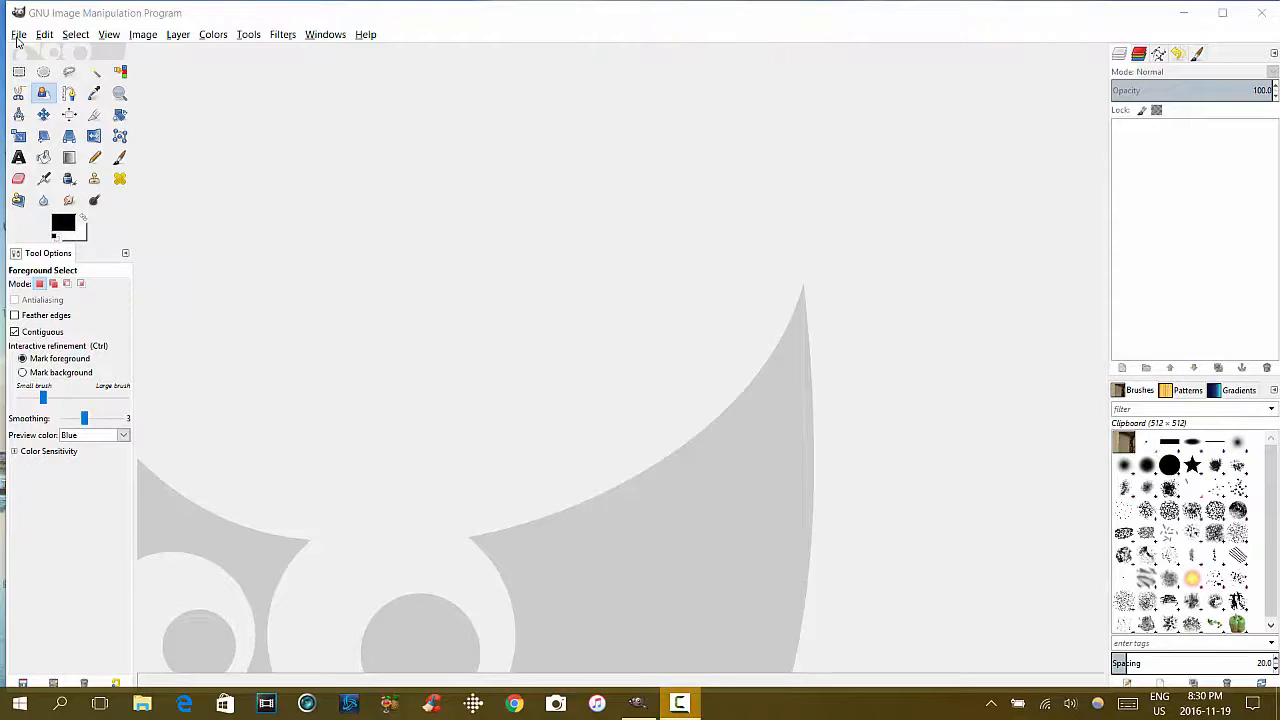
Step: Create a new blank 1920×1080 px image via File > New
{"action": "left_click", "coordinate": [18, 34]}
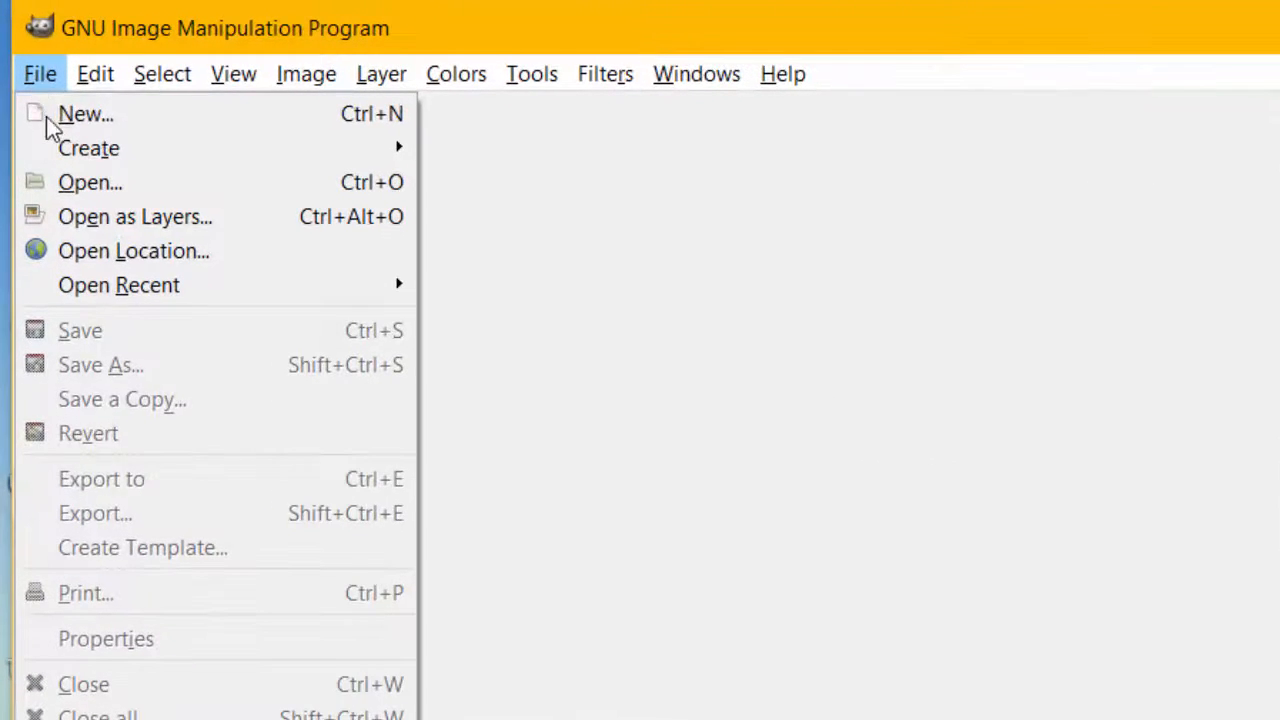
{"action": "left_click", "coordinate": [84, 112]}
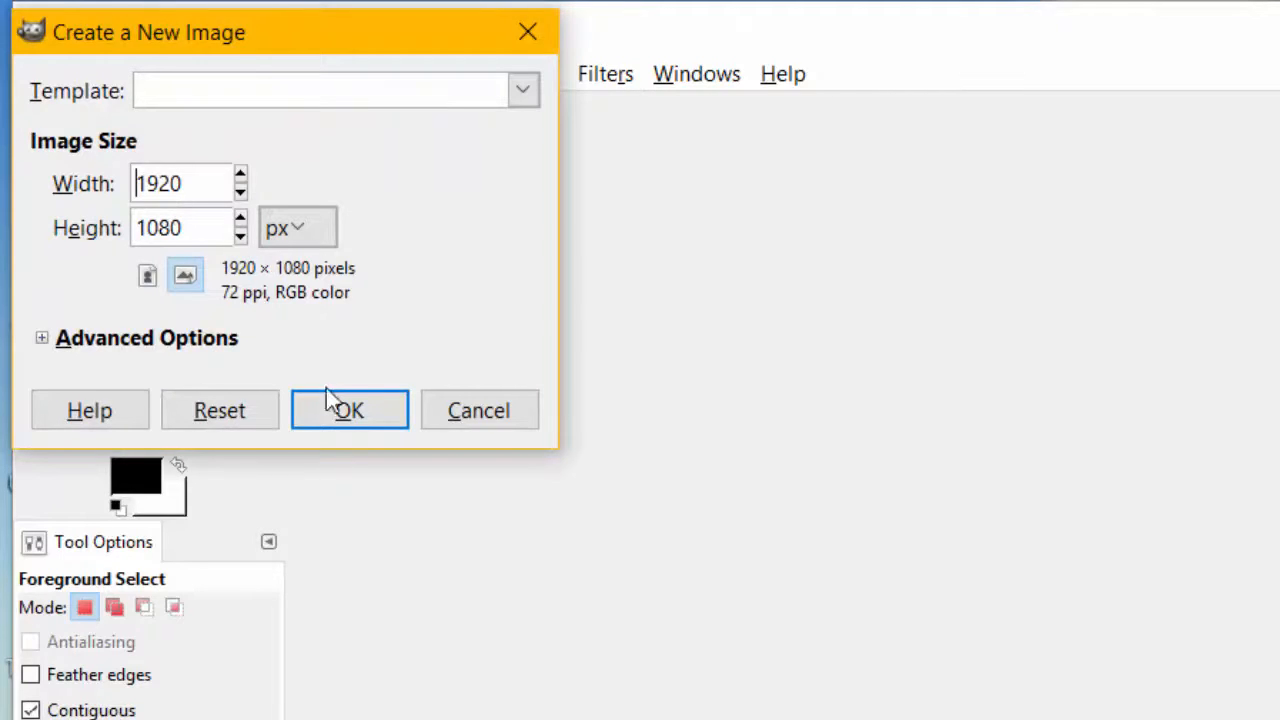
{"action": "left_click", "coordinate": [348, 410]}
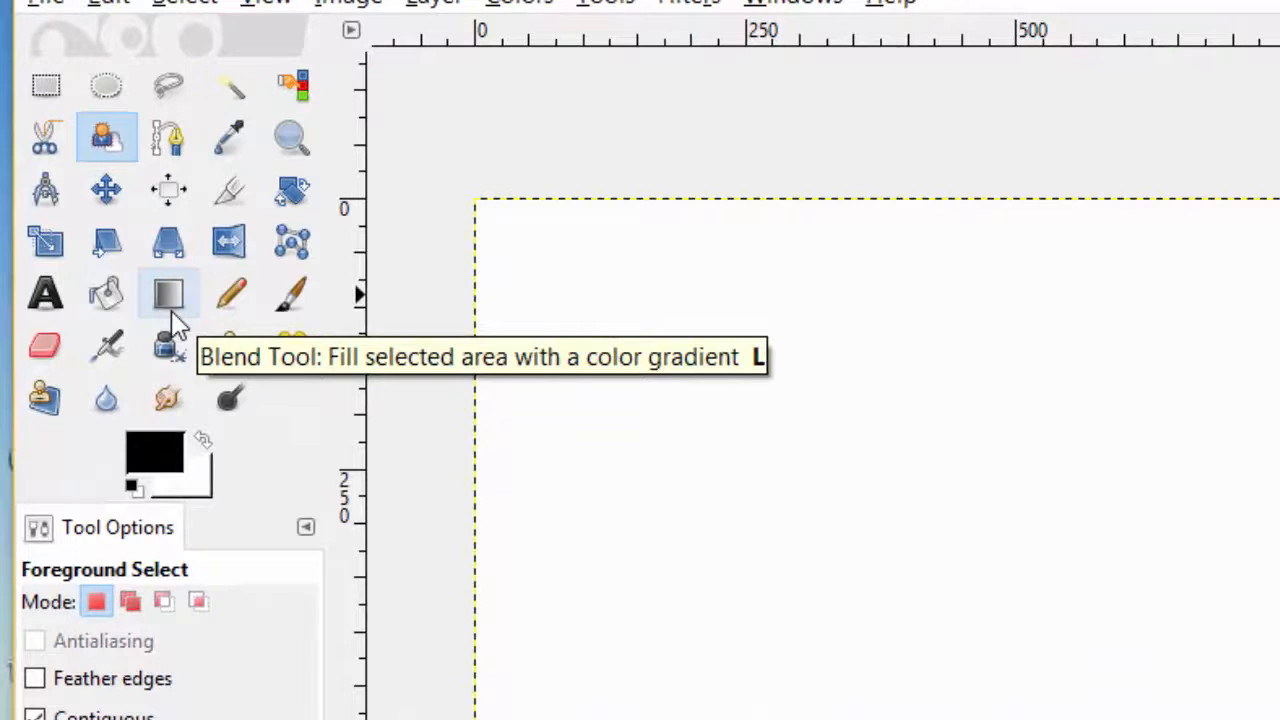
Step: Fill the canvas with the Deep Sea gradient running top to bottom using the Blend tool
{"action": "left_click", "coordinate": [168, 292]}
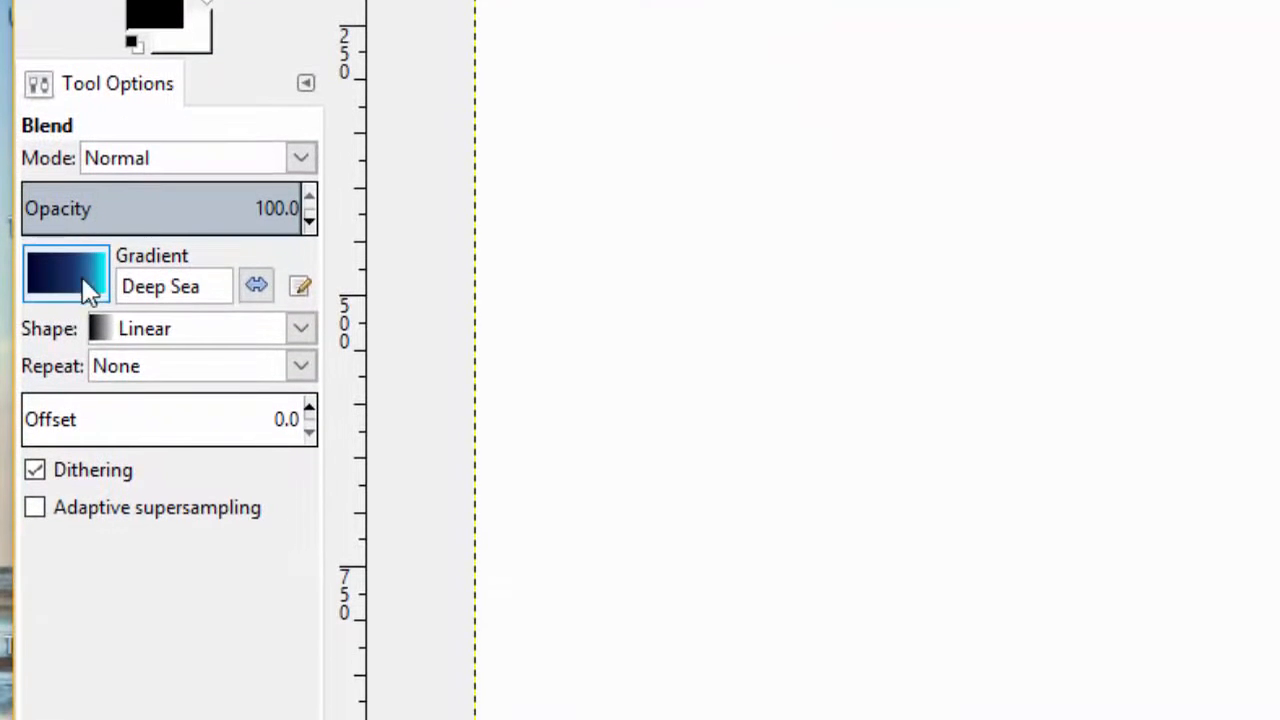
{"action": "left_click", "coordinate": [66, 272]}
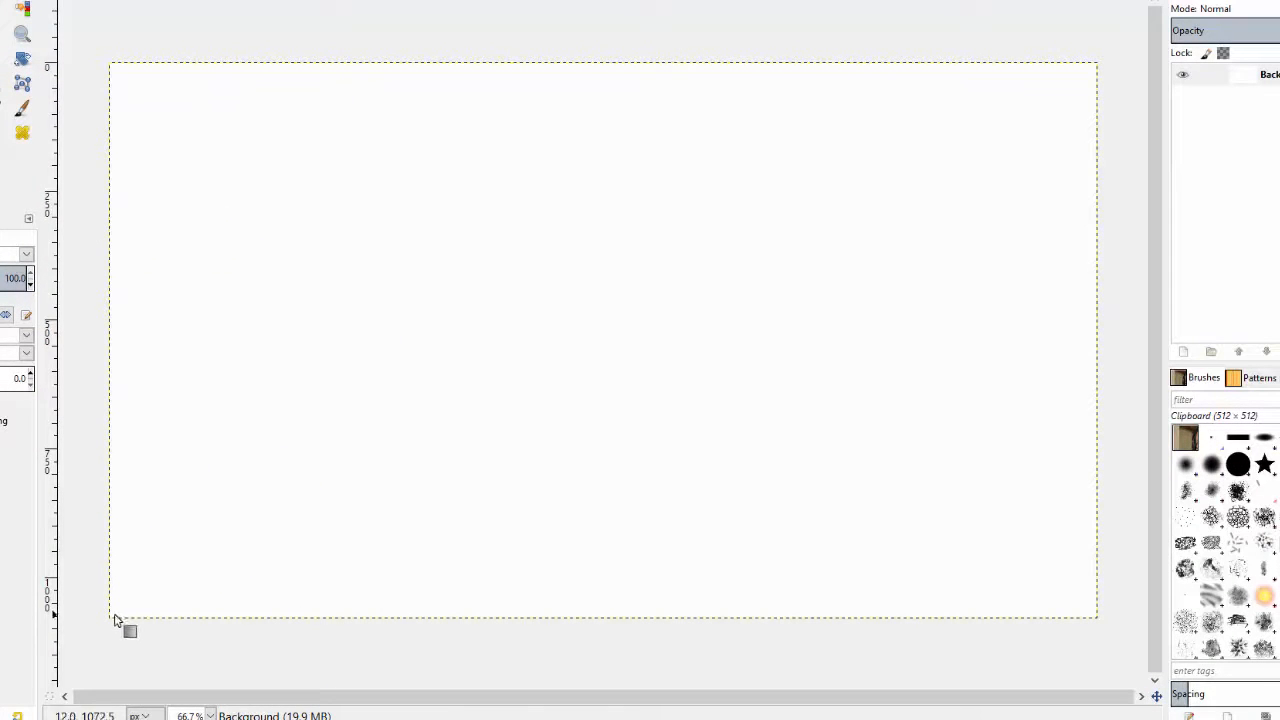
{"action": "left_click_drag", "start_coordinate": [112, 612], "coordinate": [1080, 78]}
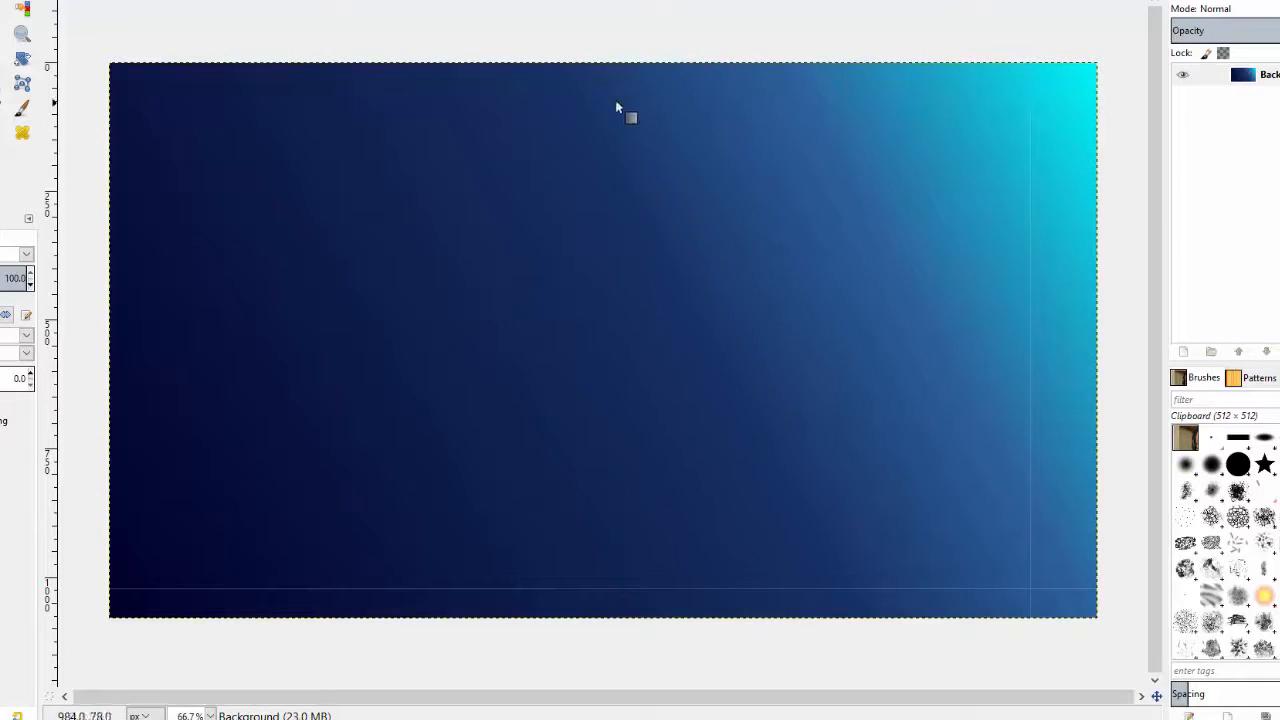
{"action": "left_click_drag", "start_coordinate": [572, 62], "coordinate": [560, 628]}
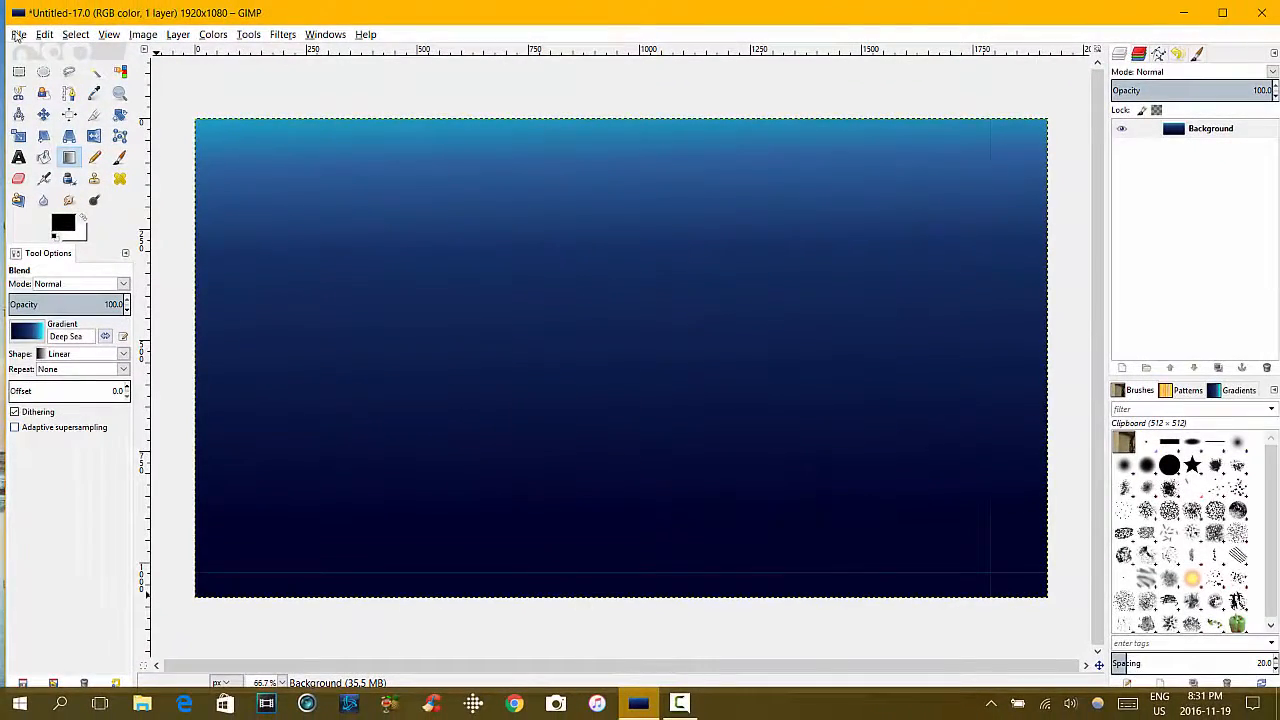
Step: Bring in the webcam photo as a new layer via File > Open as Layers
{"action": "left_click", "coordinate": [16, 34]}
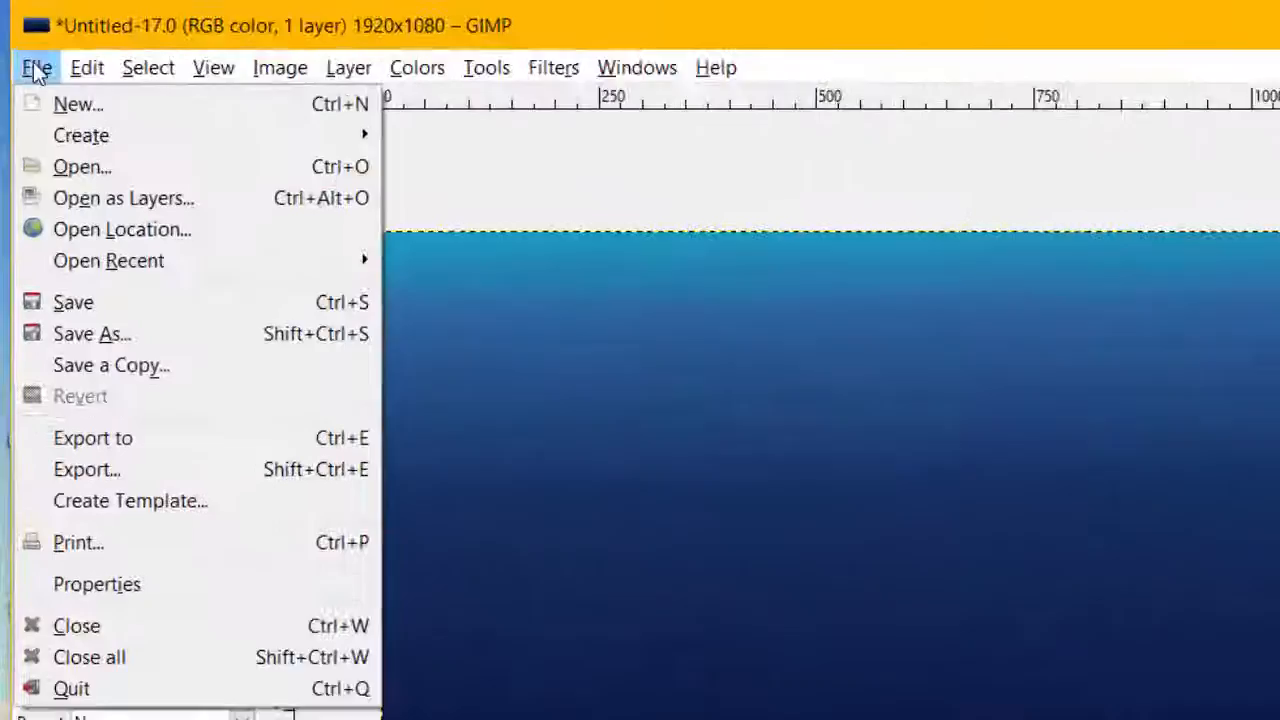
{"action": "left_click", "coordinate": [80, 166]}
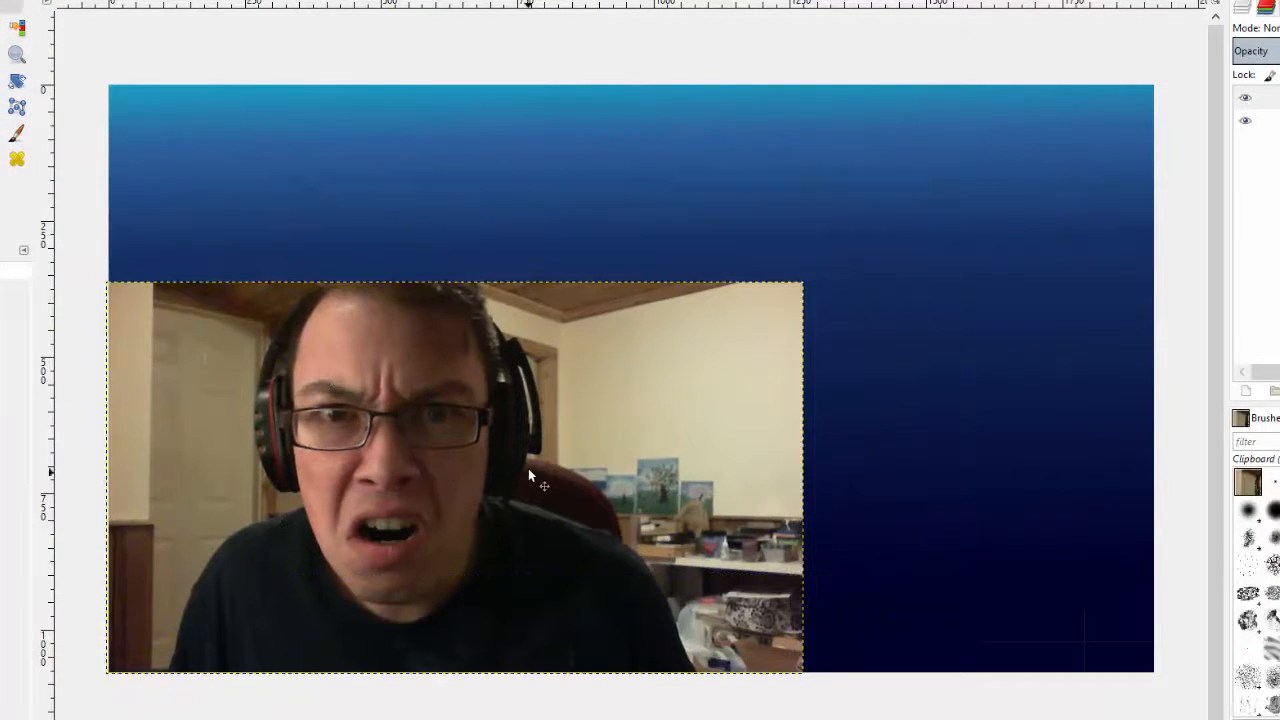
{"action": "mouse_move", "coordinate": [470, 470]}
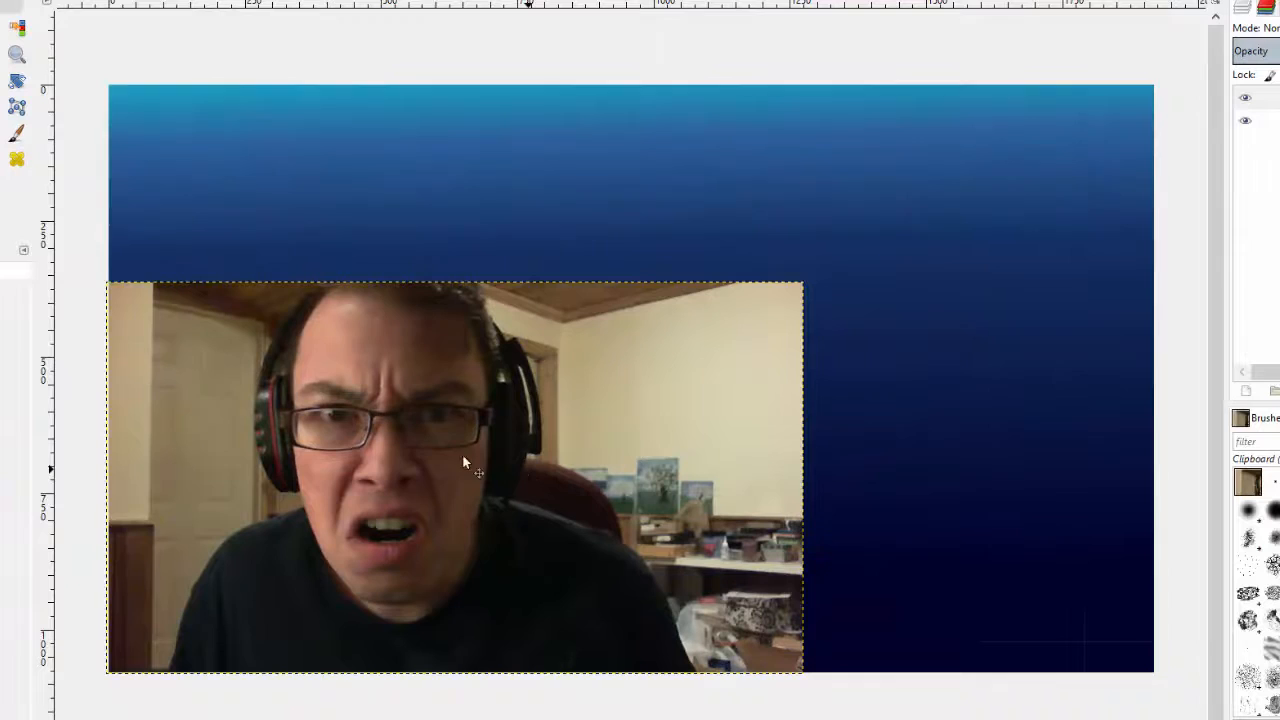
{"action": "mouse_move", "coordinate": [318, 420]}
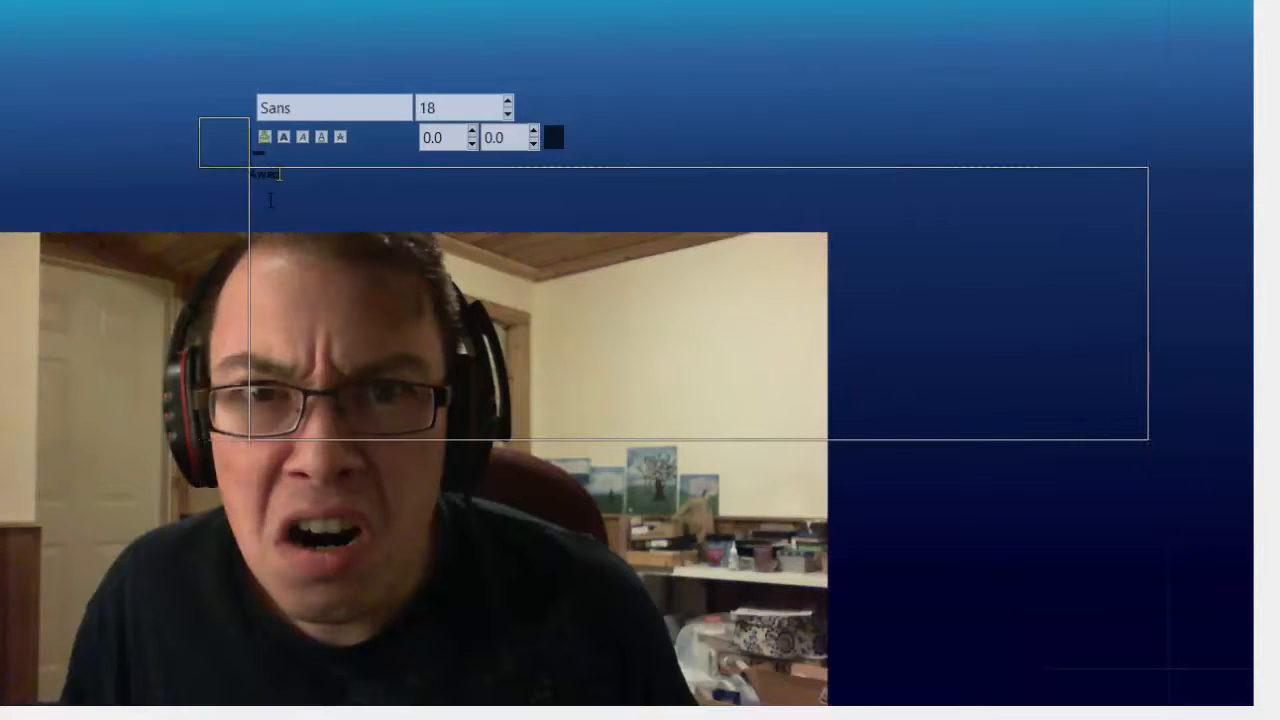
Step: Start a text box on the canvas and enter 'Awesome' with the Text tool
{"action": "type", "text": "Awesome"}
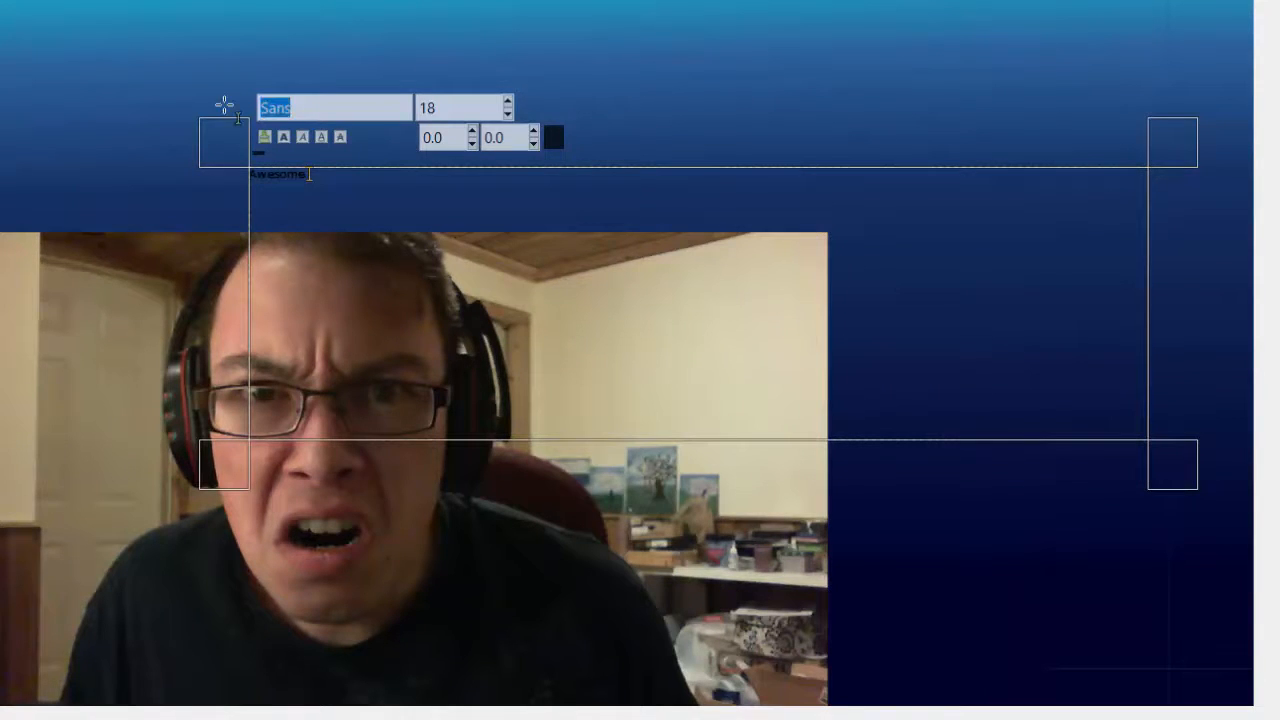
{"action": "type", "text": "w"}
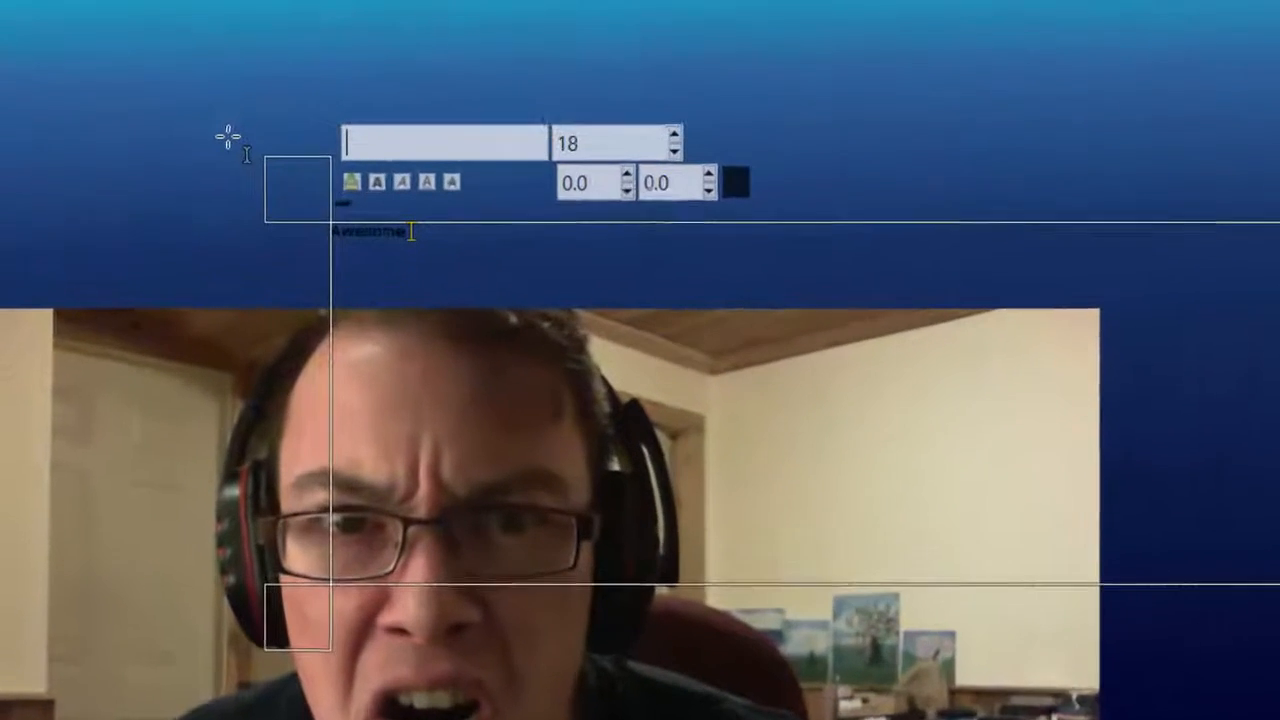
Step: Set the AWESOME text to ObelixPro Bold Italic and enlarge it to size 236
{"action": "type", "text": "o"}
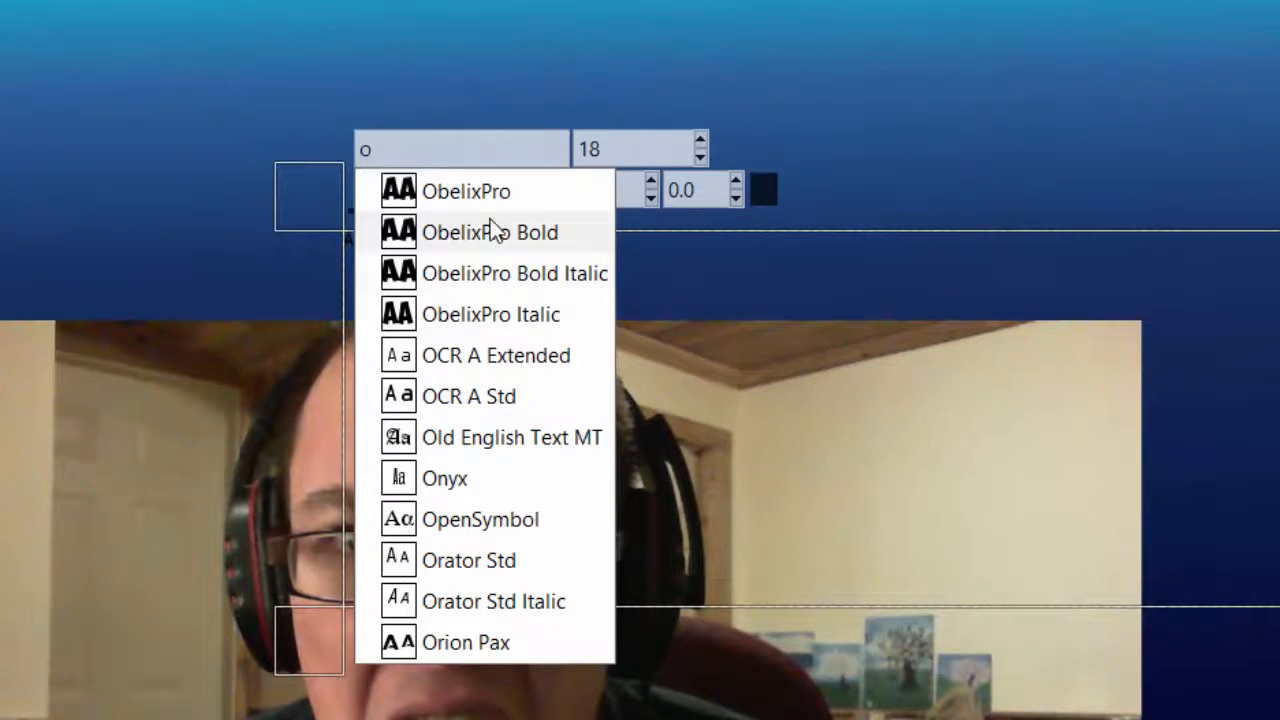
{"action": "left_click", "coordinate": [490, 232]}
{"action": "type", "text": "Sans"}
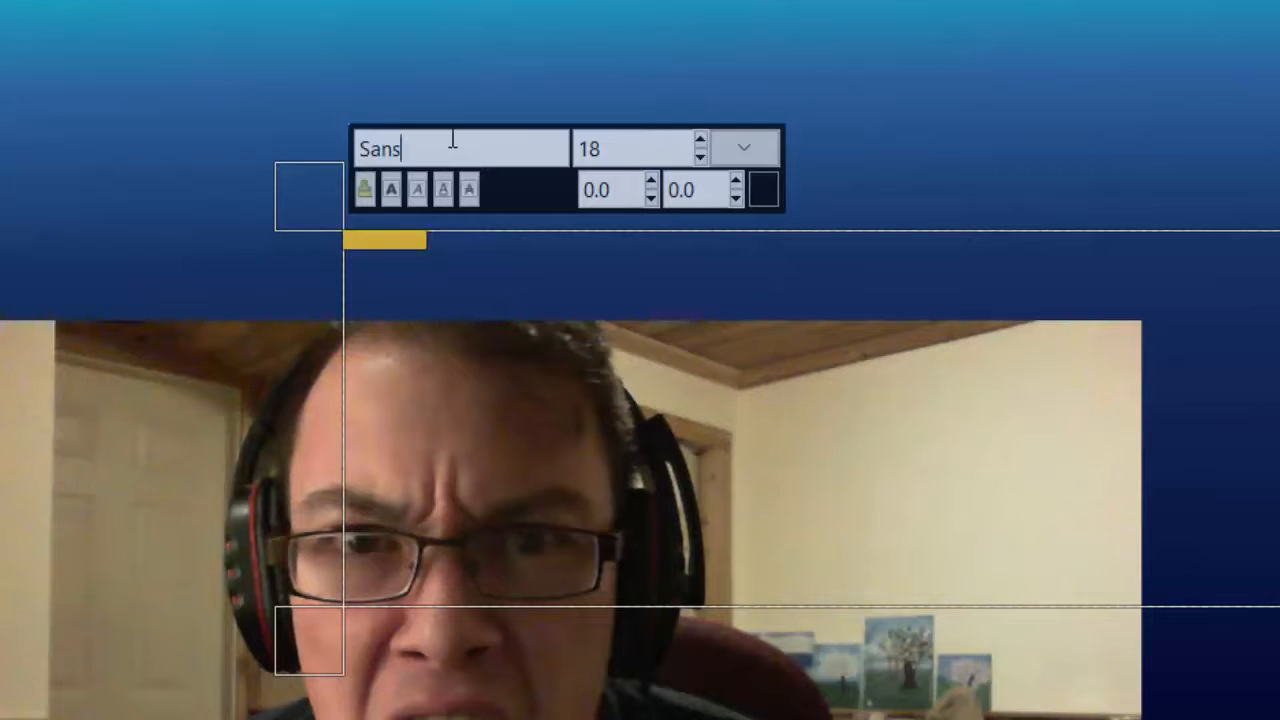
{"action": "type", "text": "o"}
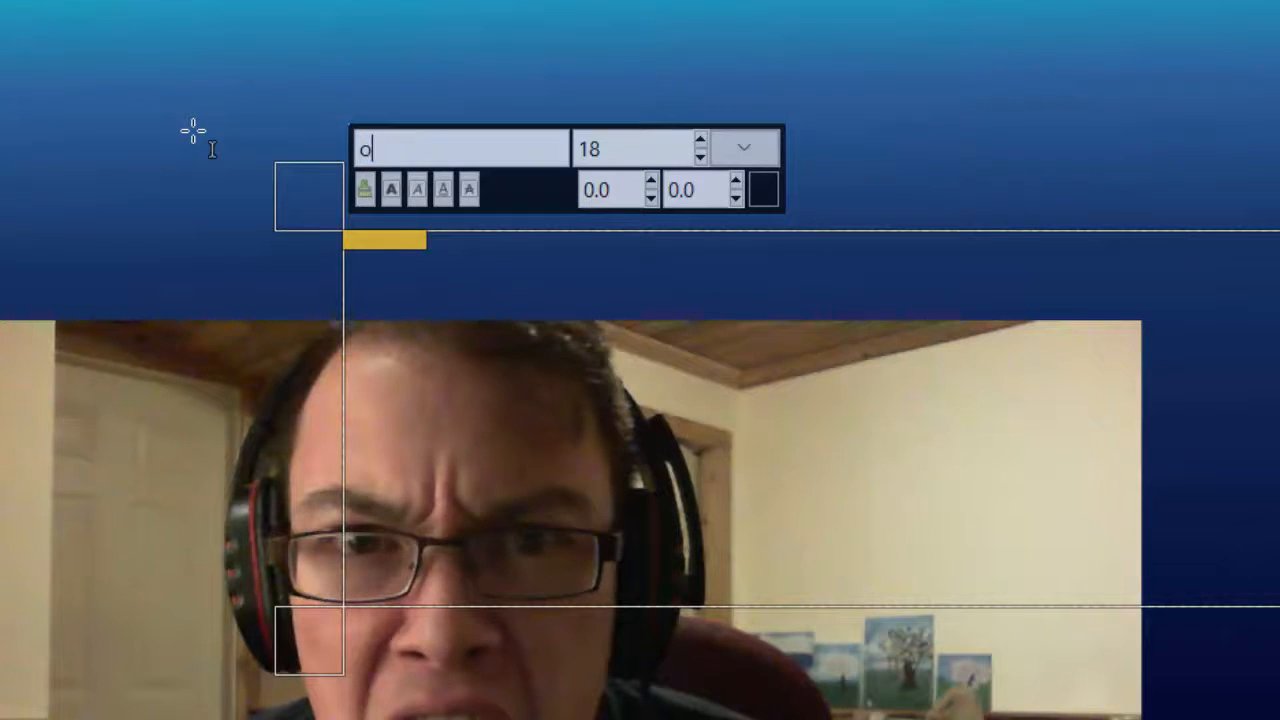
{"action": "type", "text": "ObelixPro Bold Italic"}
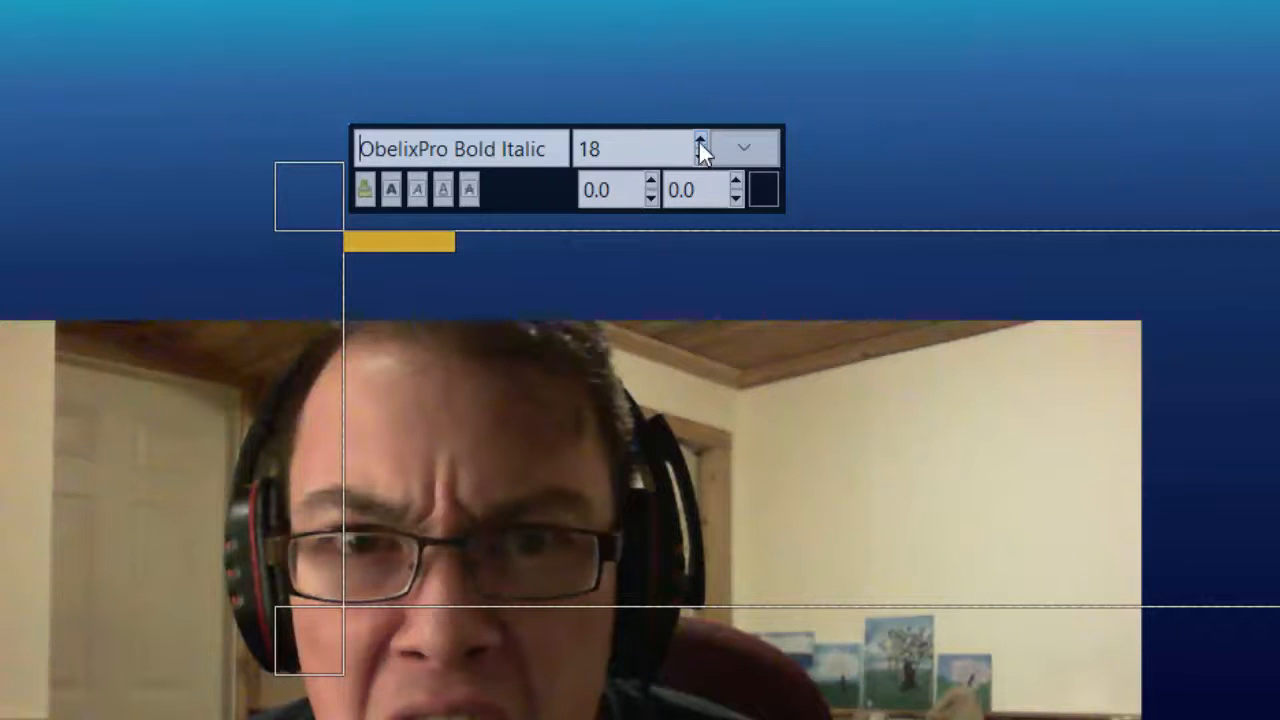
{"action": "mouse_move", "coordinate": [704, 148]}
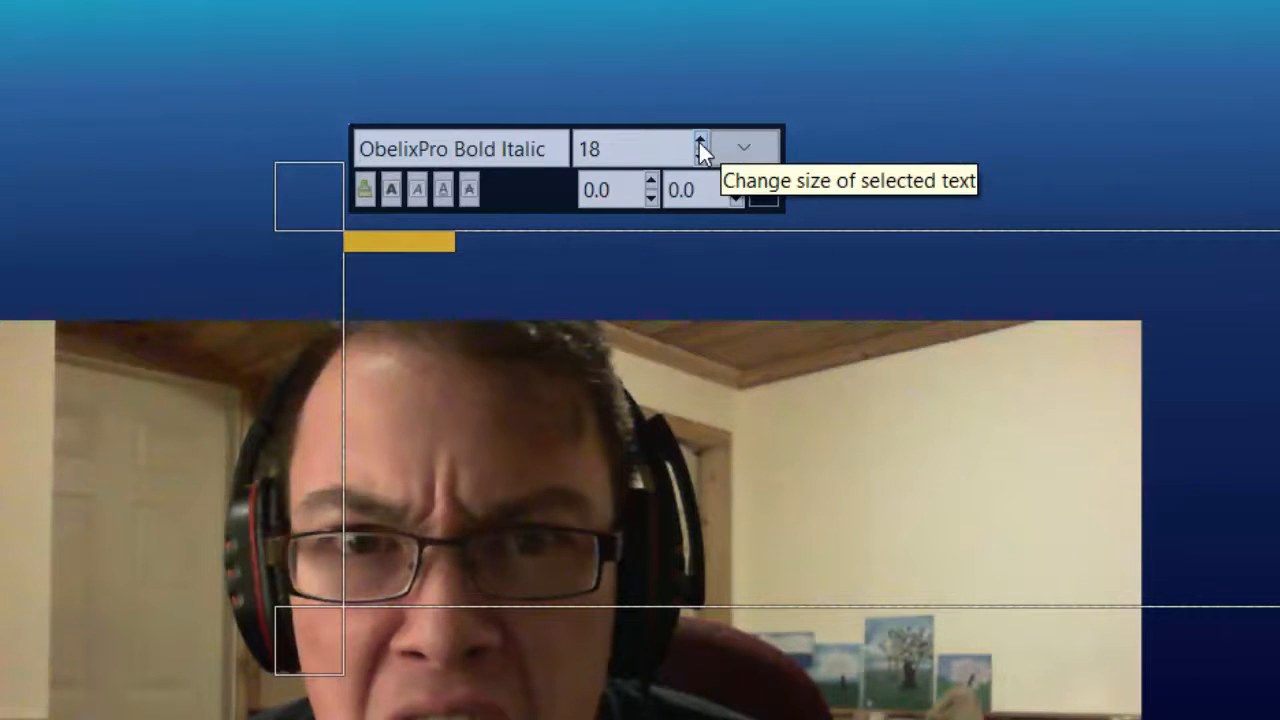
{"action": "left_click", "coordinate": [700, 140]}
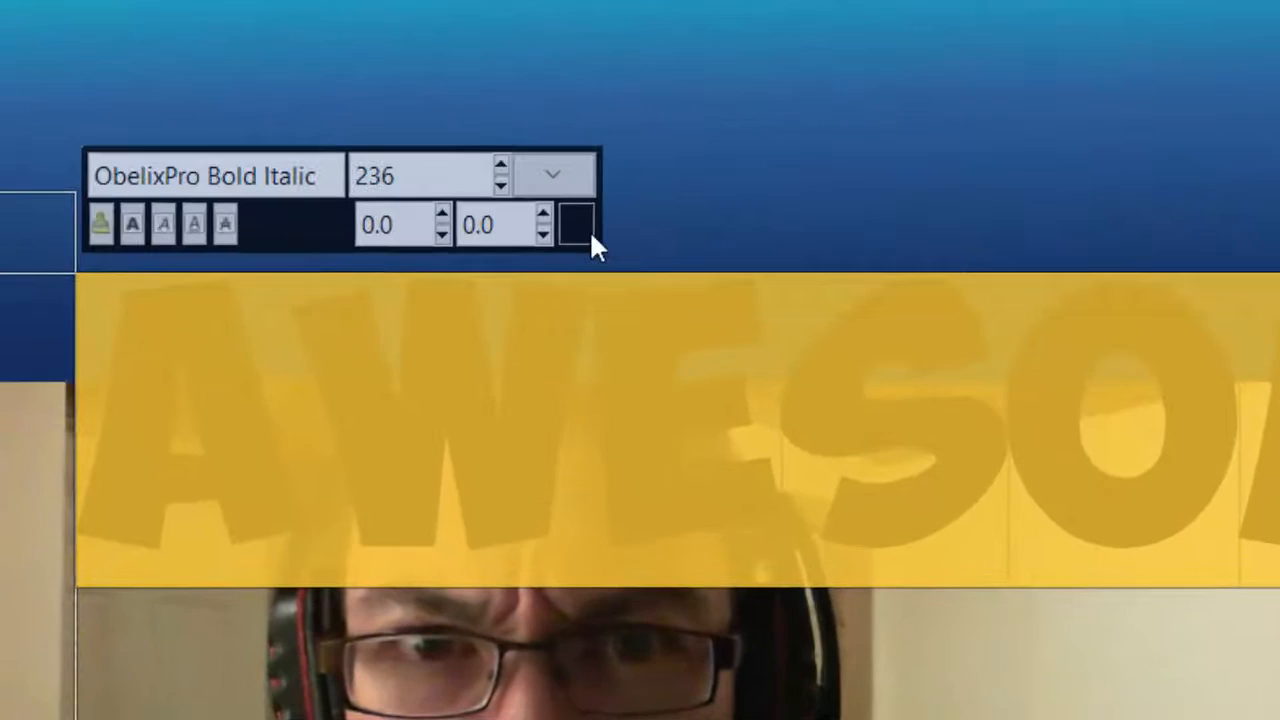
Step: Colour the AWESOME text pink (ed0b4b) and move it over the webcam photo
{"action": "left_click", "coordinate": [572, 224]}
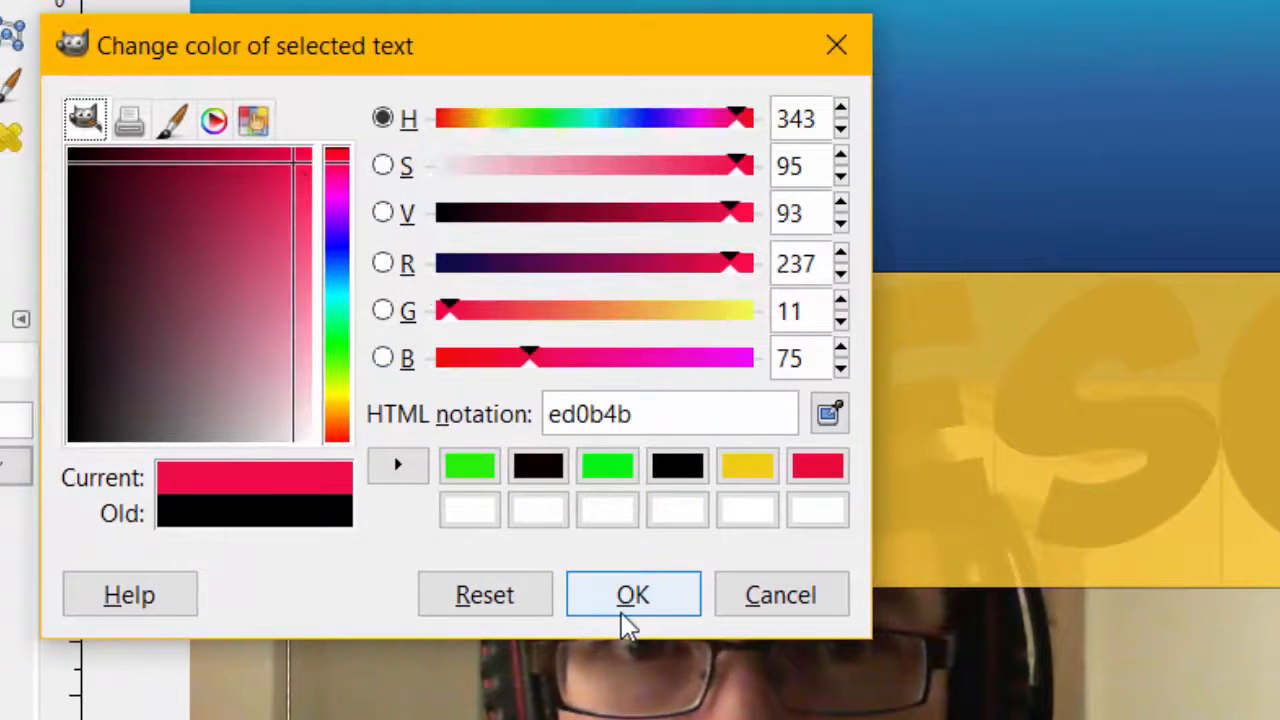
{"action": "left_click", "coordinate": [632, 594]}
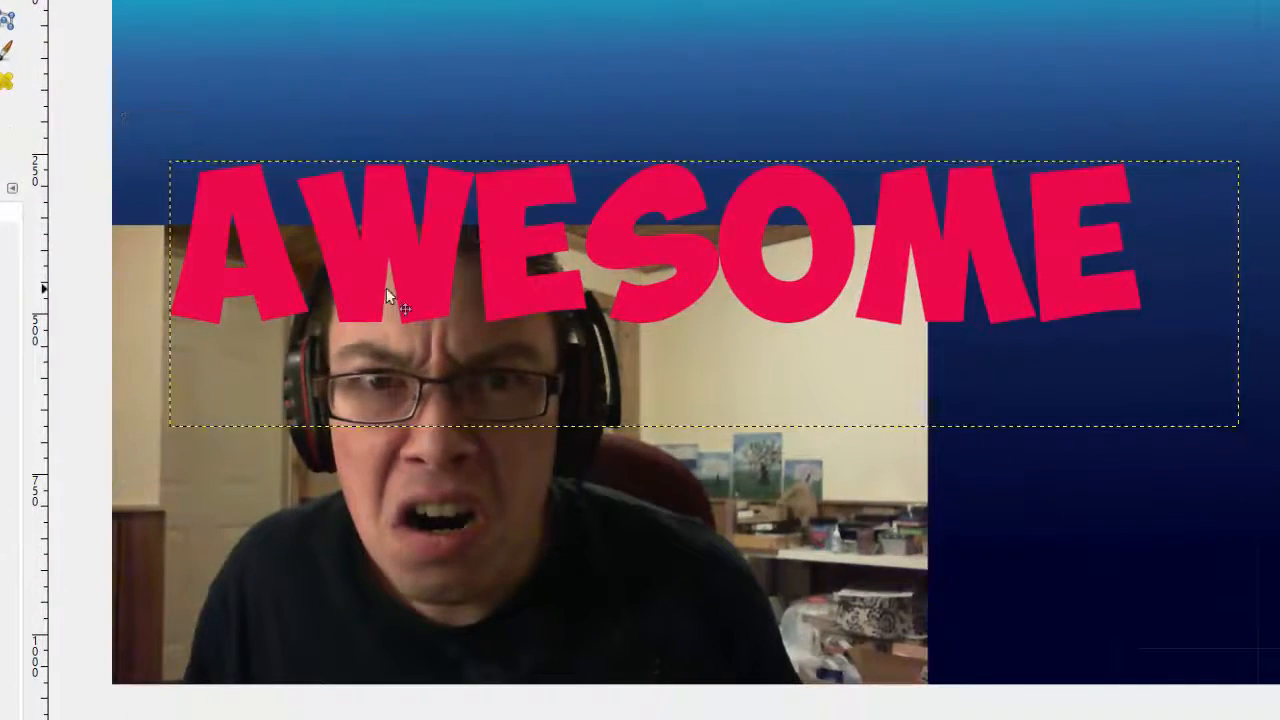
{"action": "left_click_drag", "start_coordinate": [400, 300], "coordinate": [490, 480]}
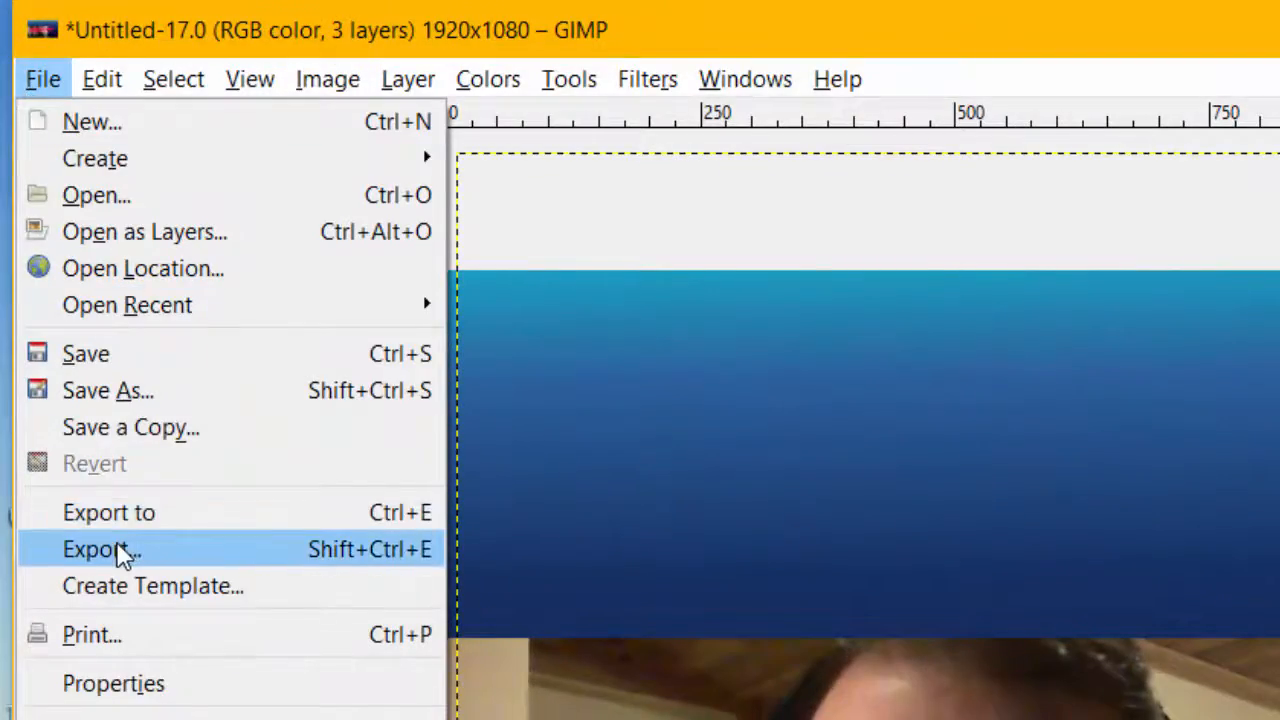
Step: Export the image as 'thumbnail test.png' into Pictures > Saved Pictures with default PNG settings
{"action": "left_click", "coordinate": [96, 548]}
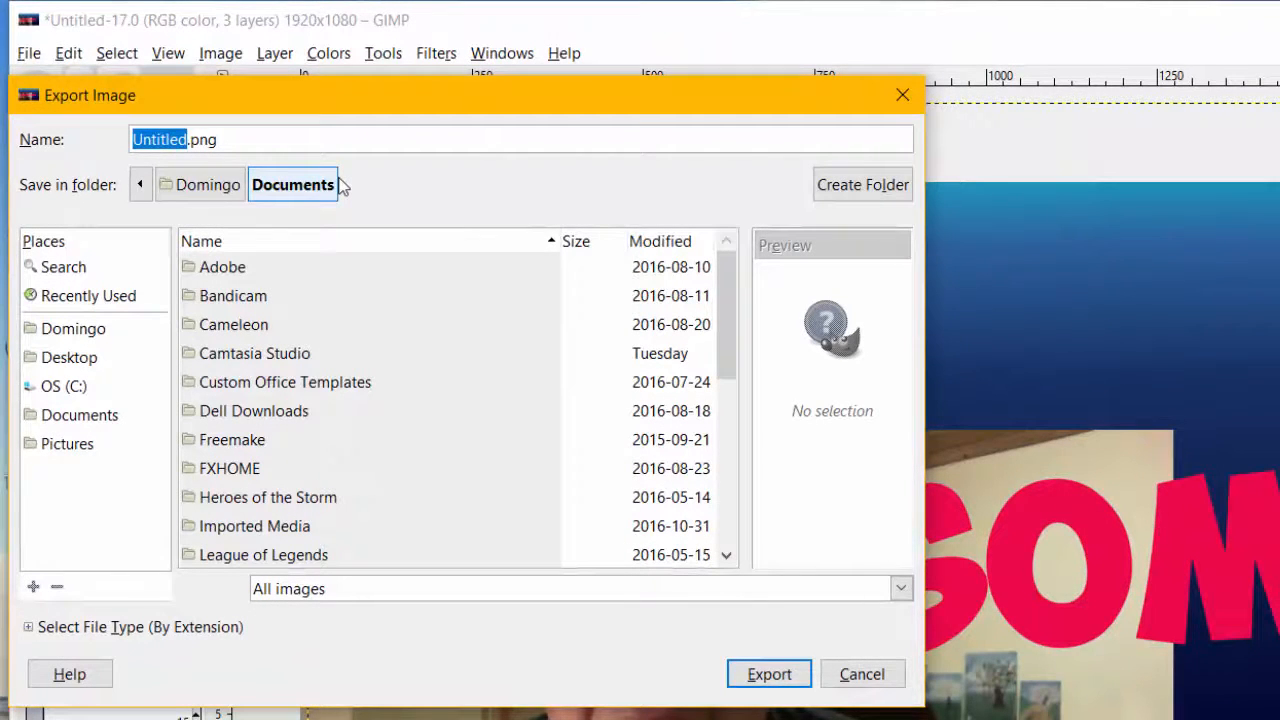
{"action": "type", "text": "thumbnail tes"}
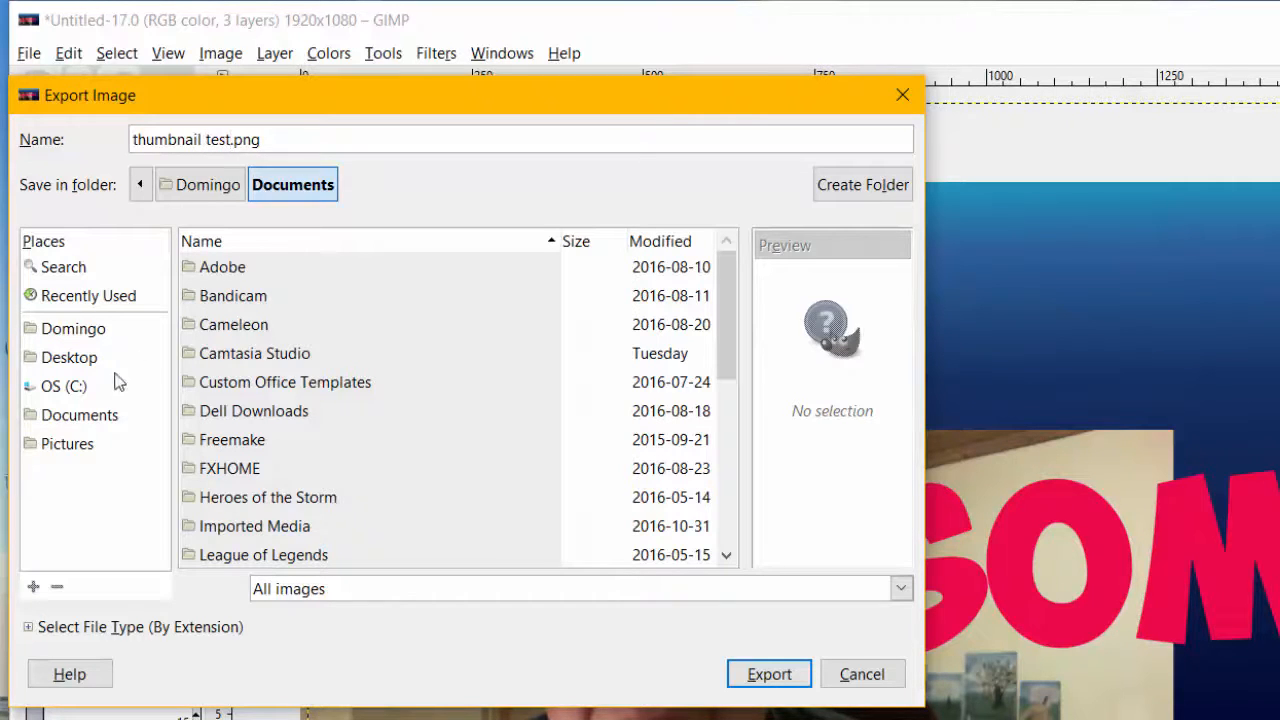
{"action": "left_click", "coordinate": [68, 444]}
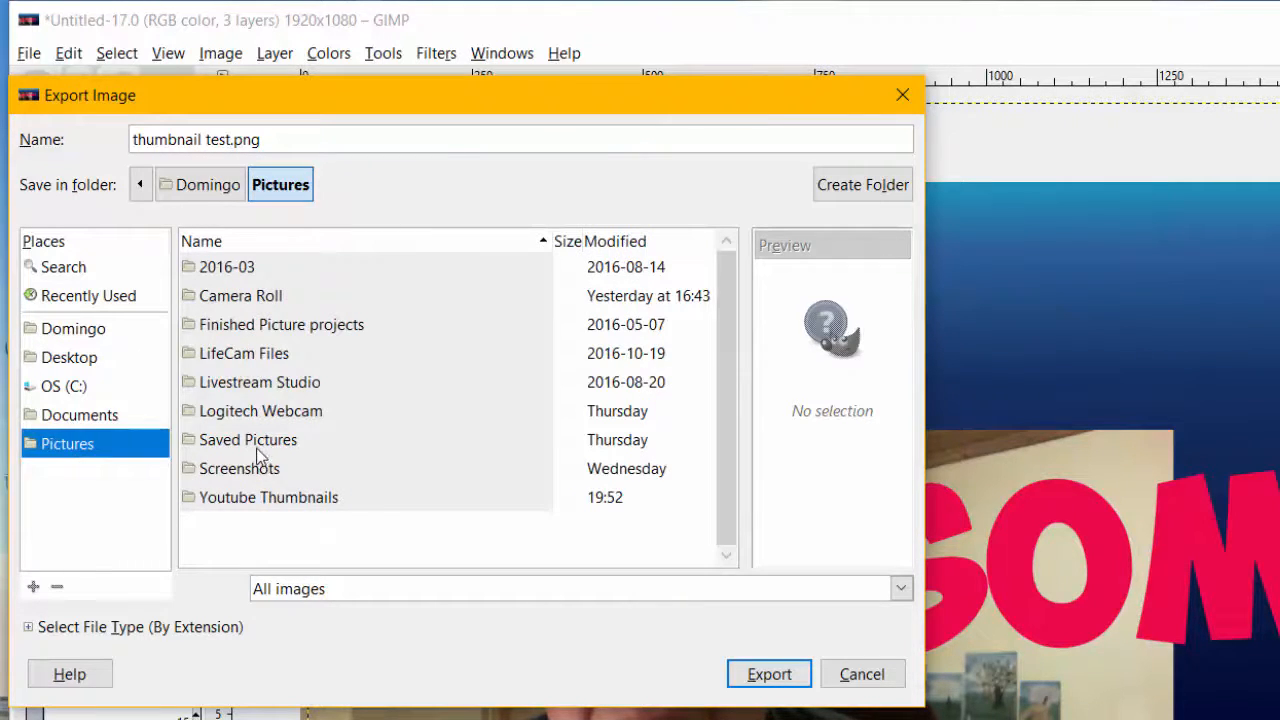
{"action": "double_click", "coordinate": [248, 440]}
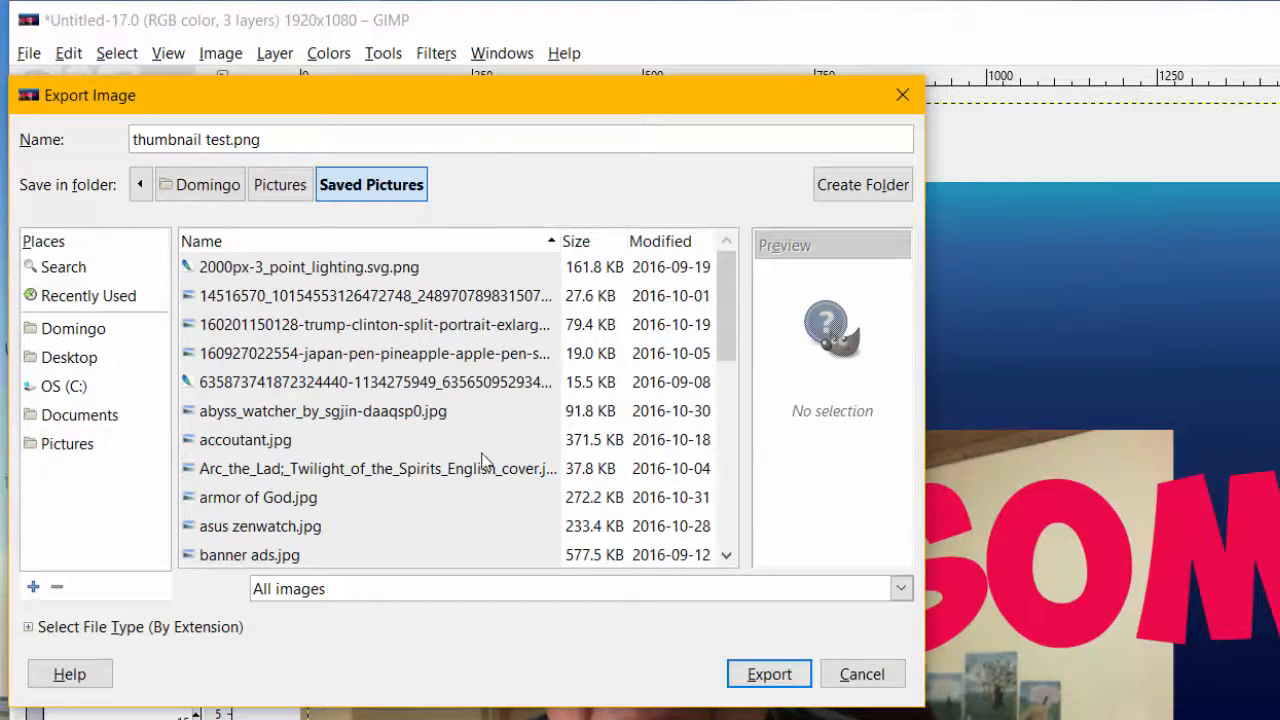
{"action": "left_click", "coordinate": [768, 672]}
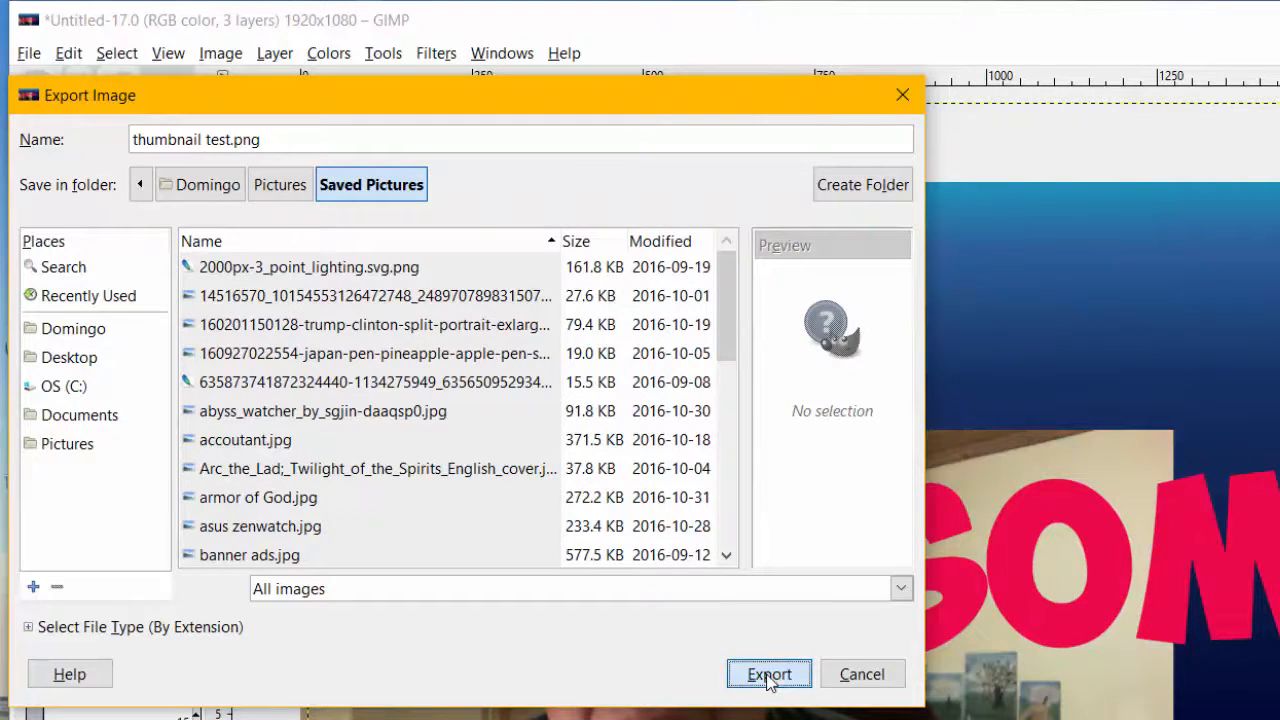
{"action": "left_click", "coordinate": [768, 672]}
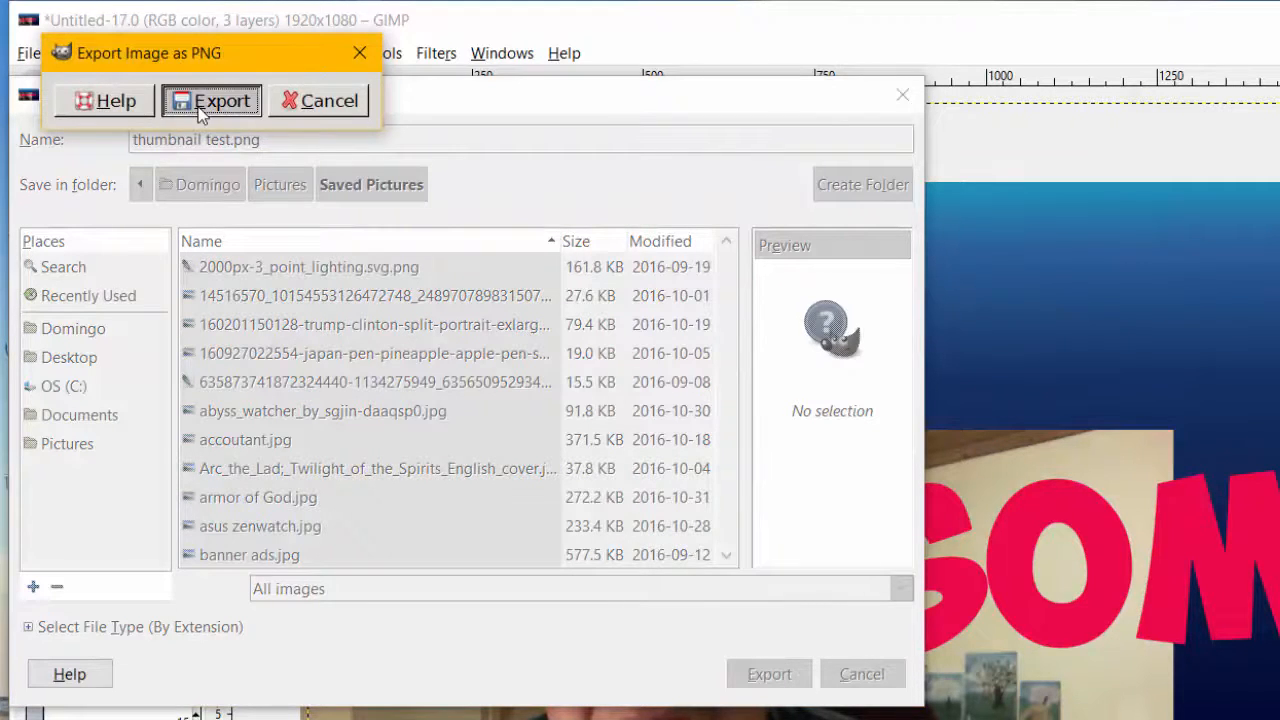
{"action": "left_click", "coordinate": [212, 100]}
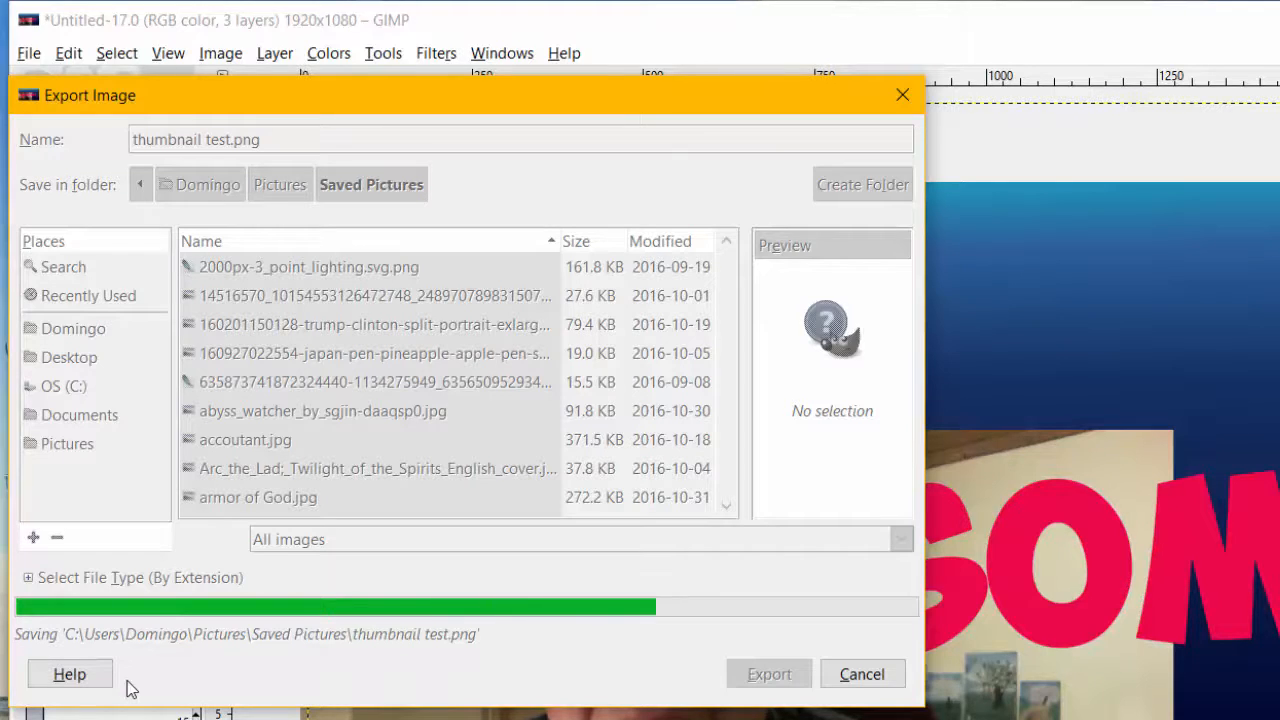
{"action": "left_click", "coordinate": [768, 672]}
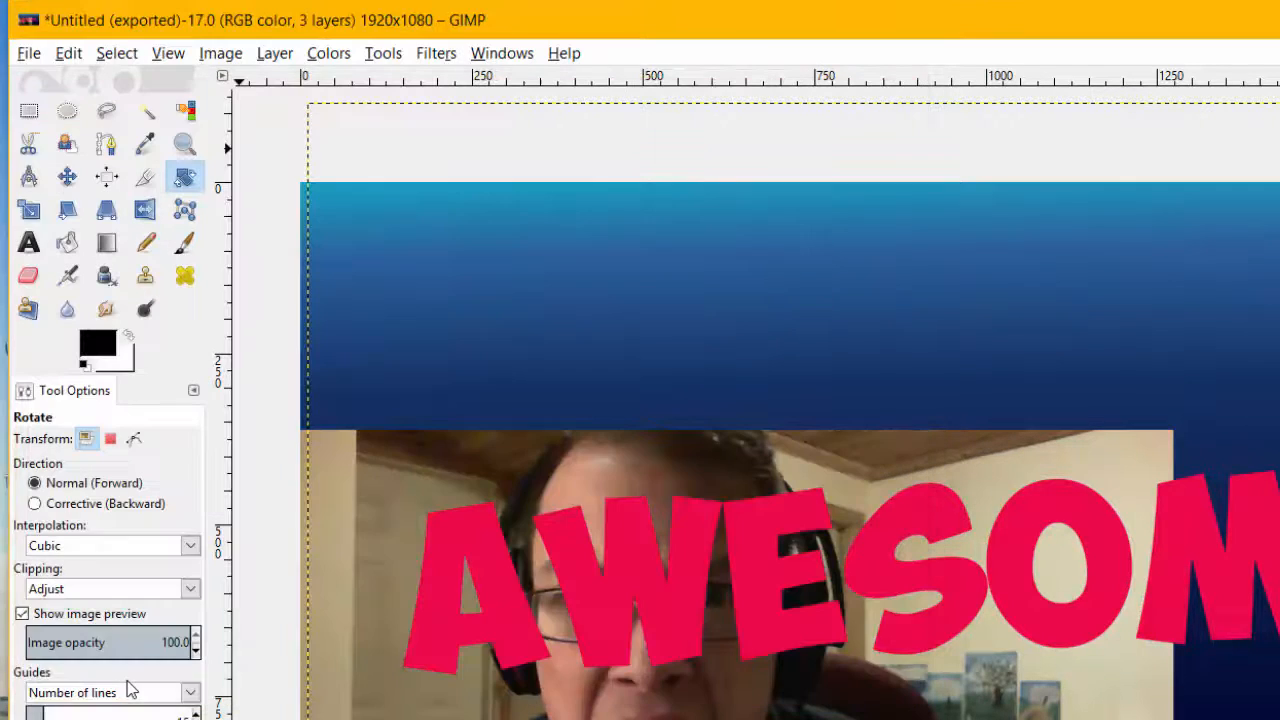
Step: Close the exported image without saving the project
{"action": "left_click", "coordinate": [28, 52]}
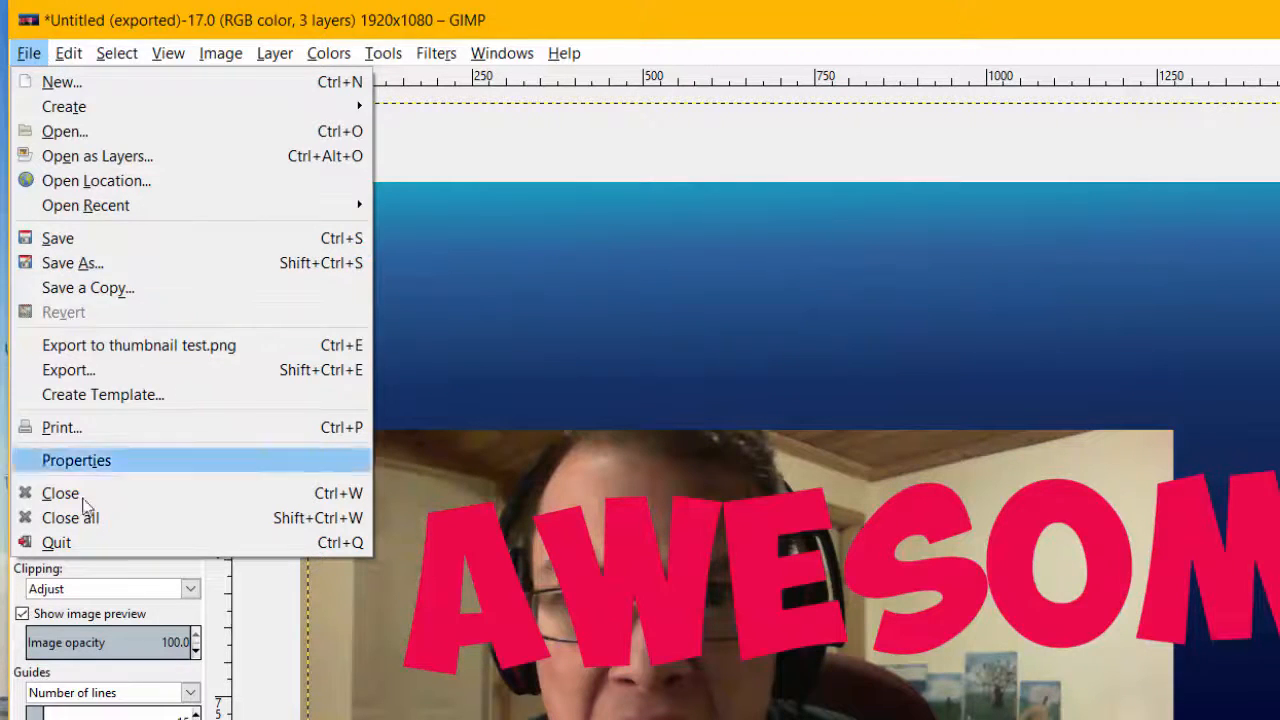
{"action": "left_click", "coordinate": [60, 492]}
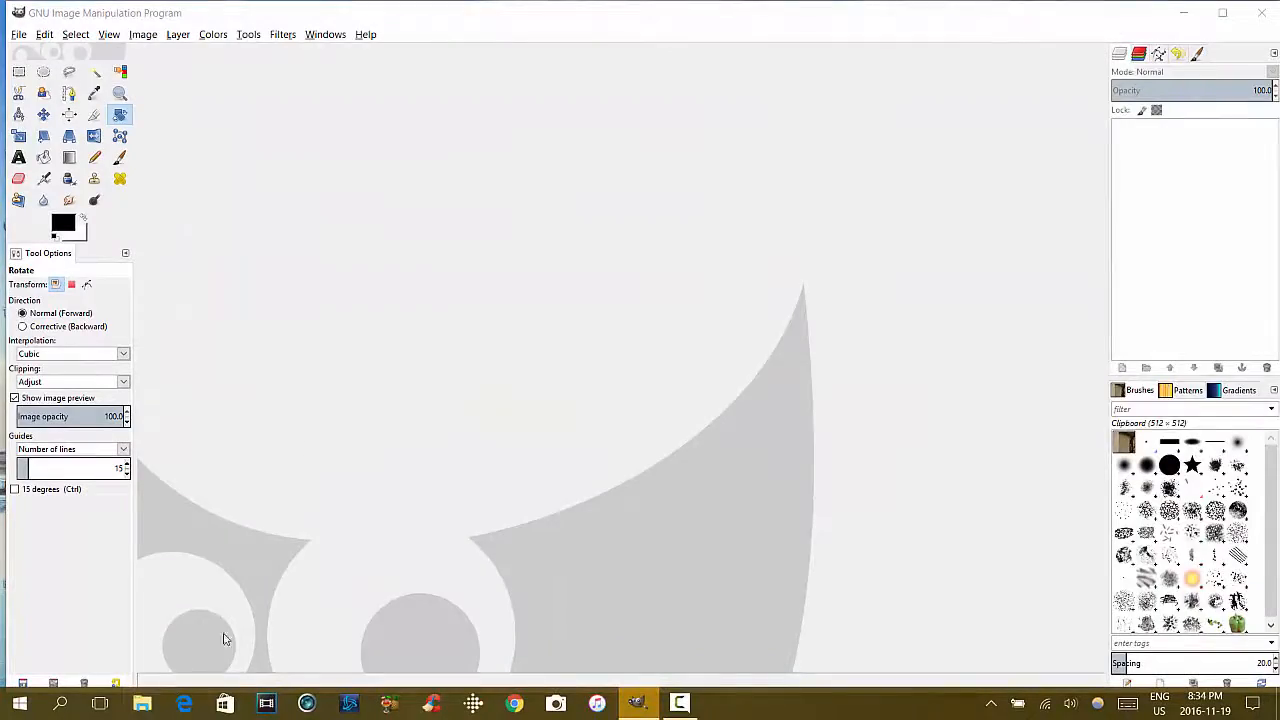
{"action": "left_click", "coordinate": [142, 704]}
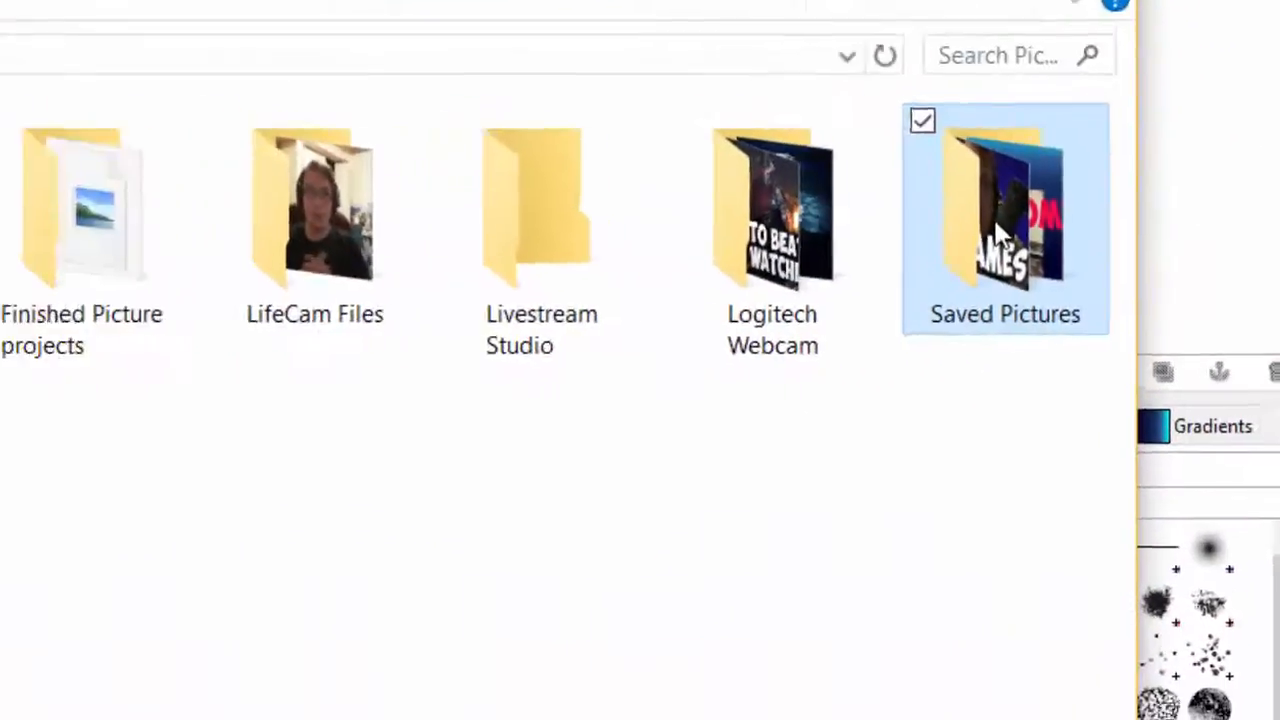
Step: In File Explorer, open Saved Pictures and view the exported thumbnail test.png
{"action": "double_click", "coordinate": [1004, 206]}
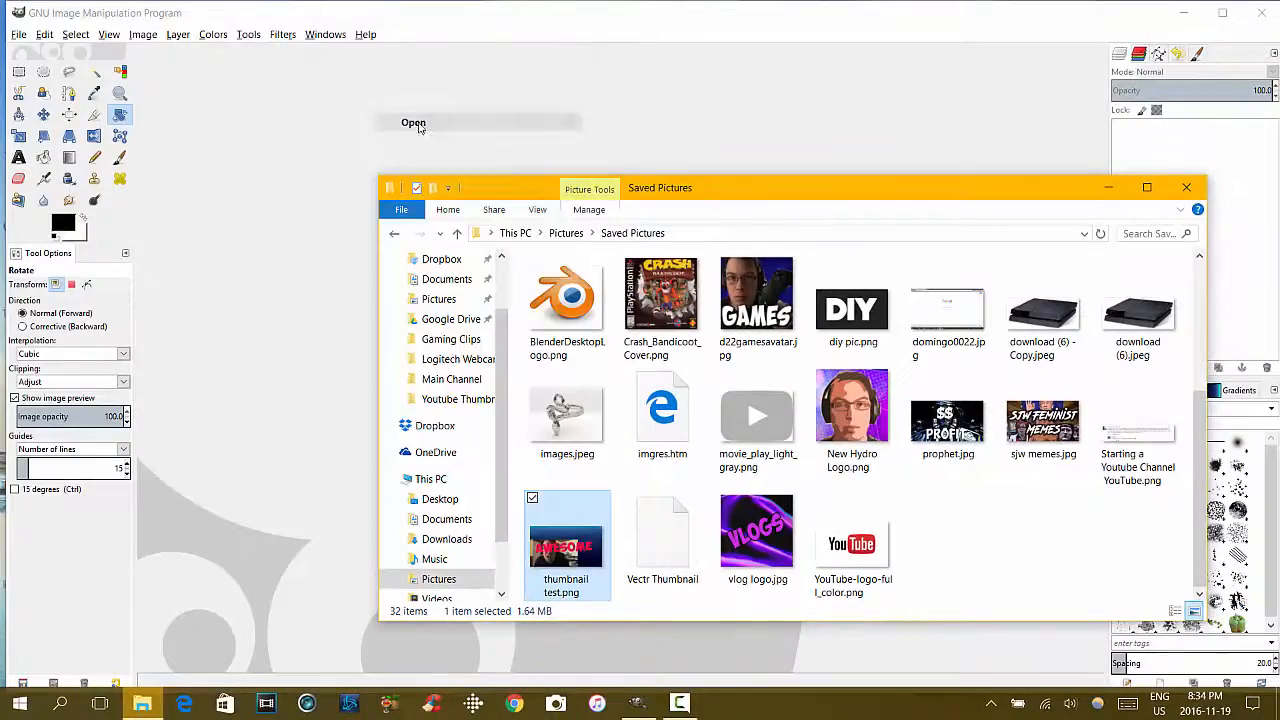
{"action": "double_click", "coordinate": [564, 540]}
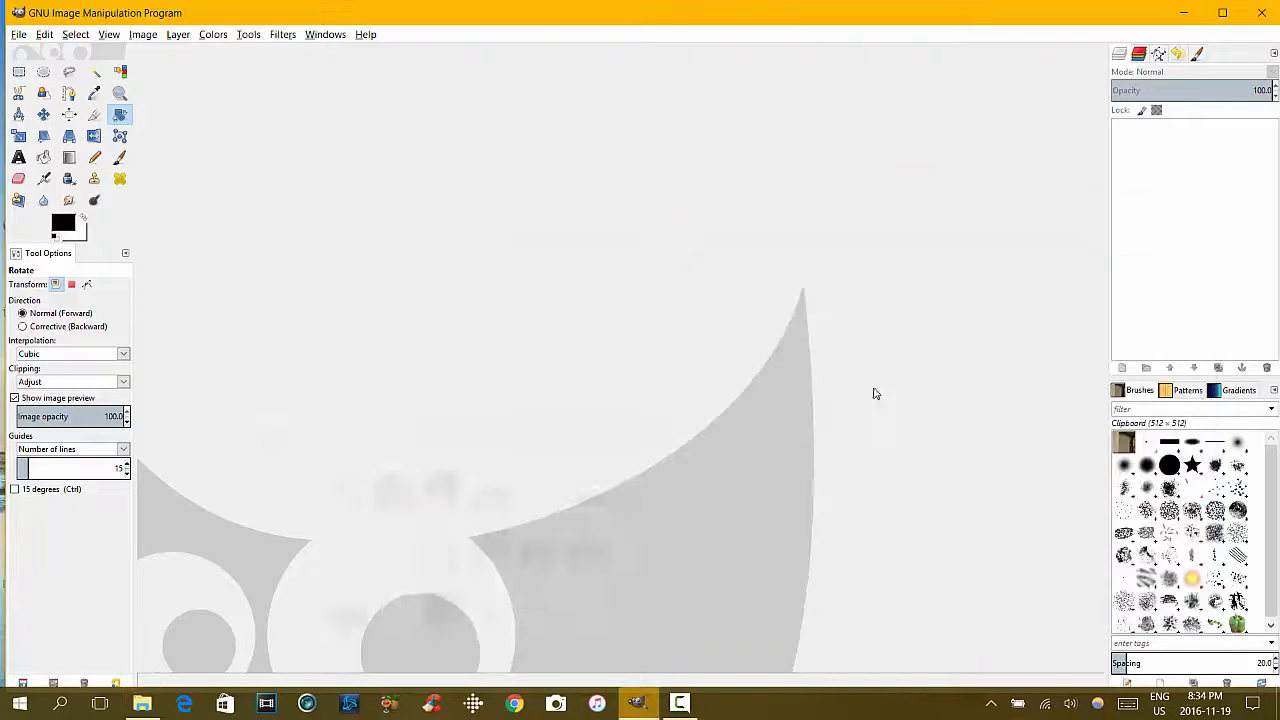
{"action": "mouse_move", "coordinate": [616, 580]}
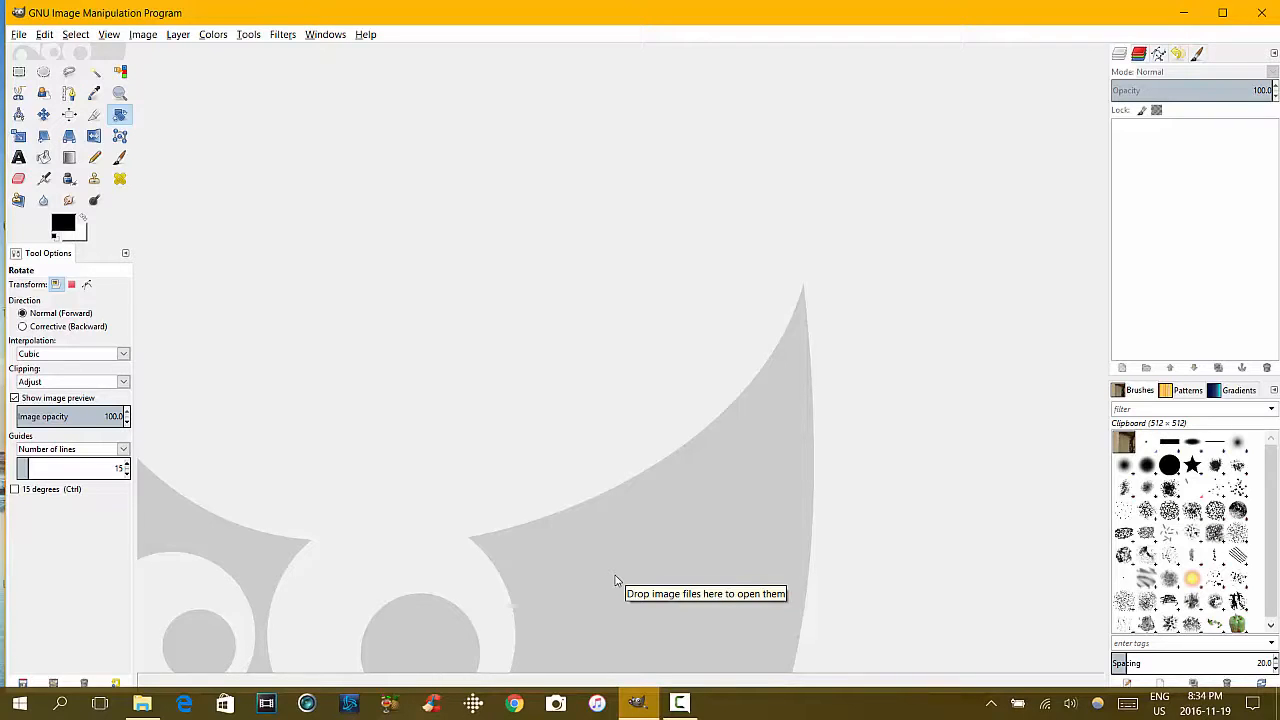
{"action": "mouse_move", "coordinate": [624, 580]}
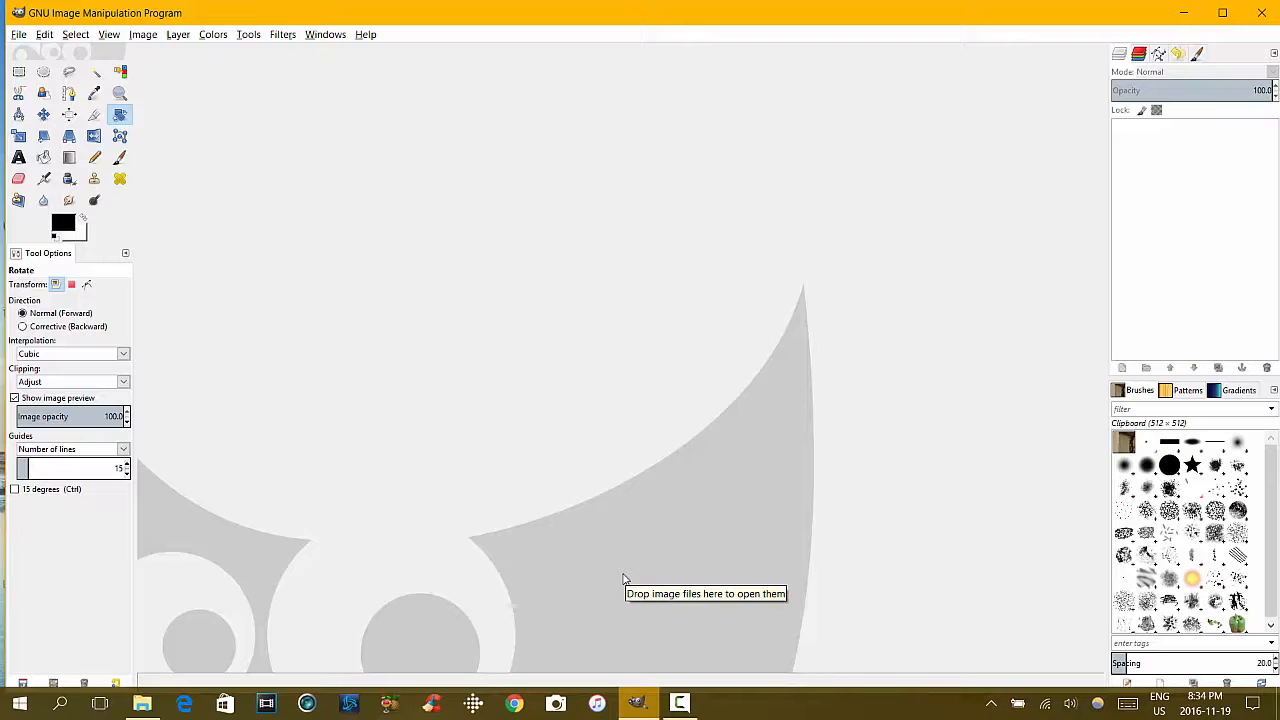
{"action": "mouse_move", "coordinate": [672, 632]}
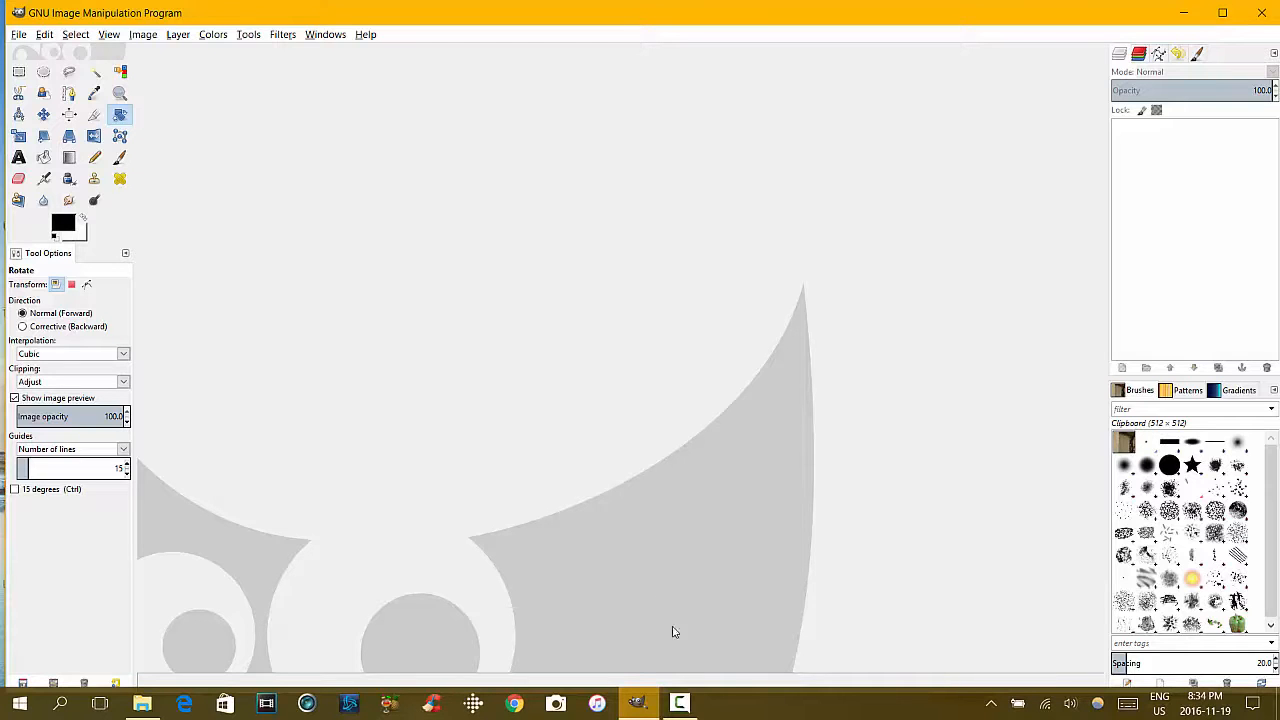